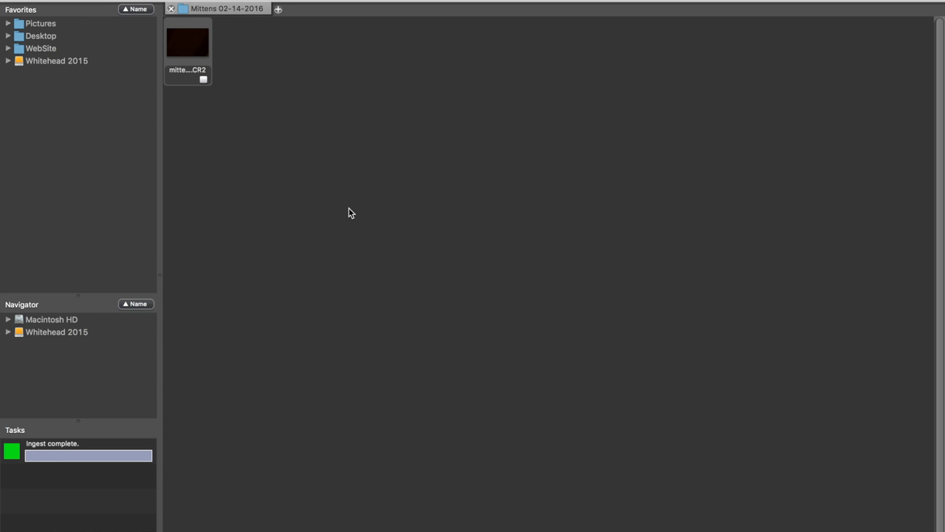
pyautogui.moveTo(279, 139)
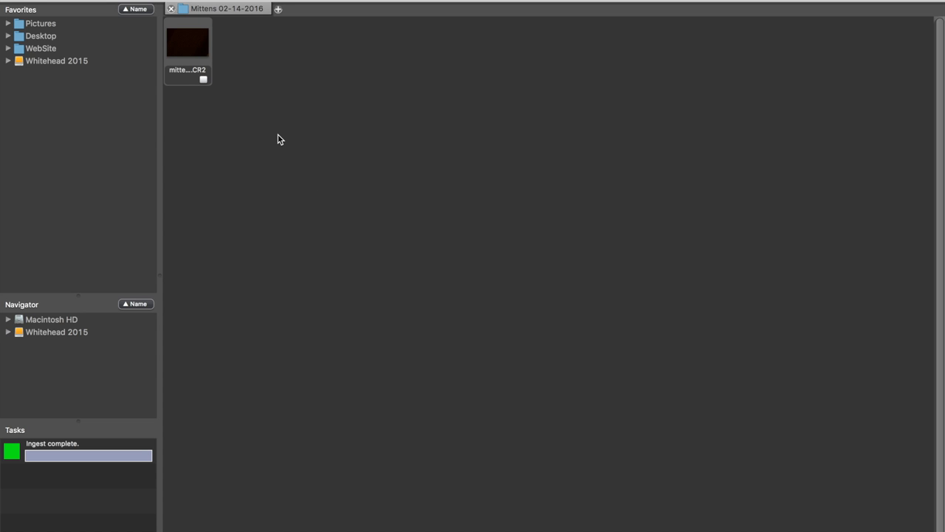
pyautogui.moveTo(446, 231)
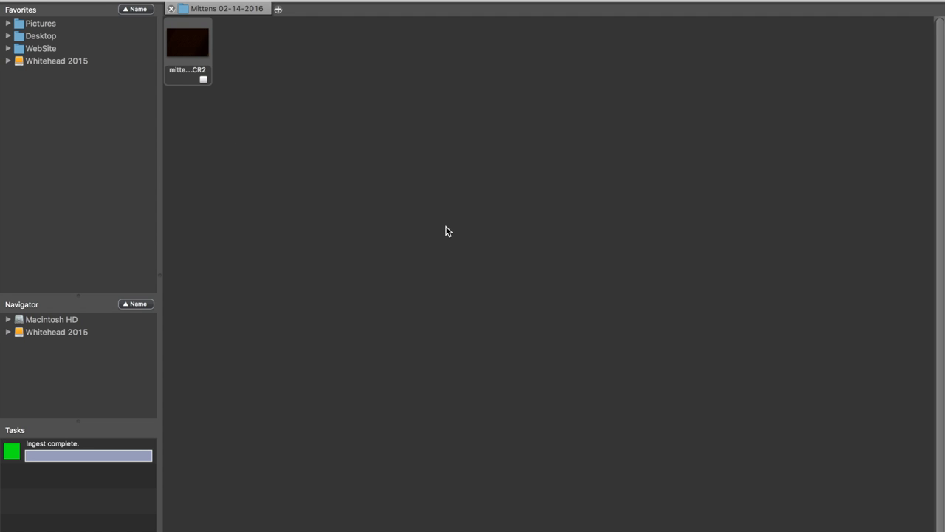
pyautogui.moveTo(420, 121)
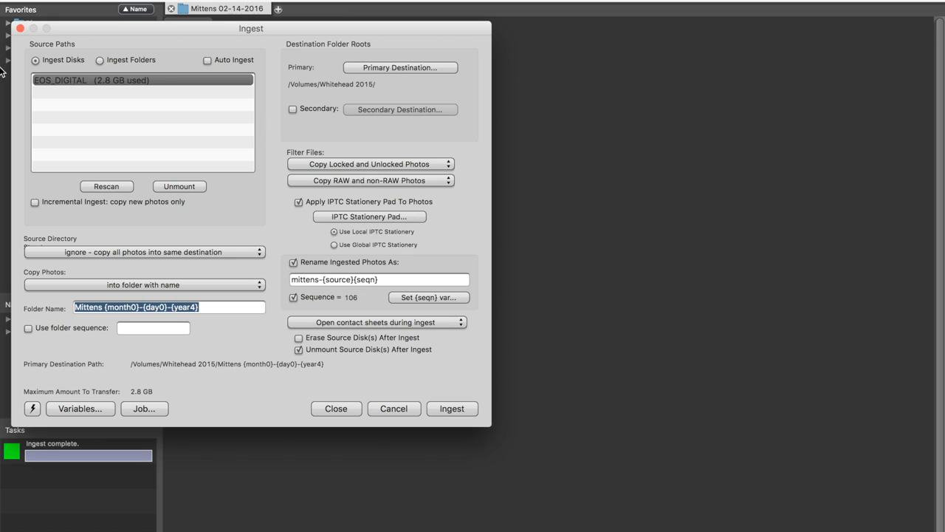
pyautogui.moveTo(110, 82)
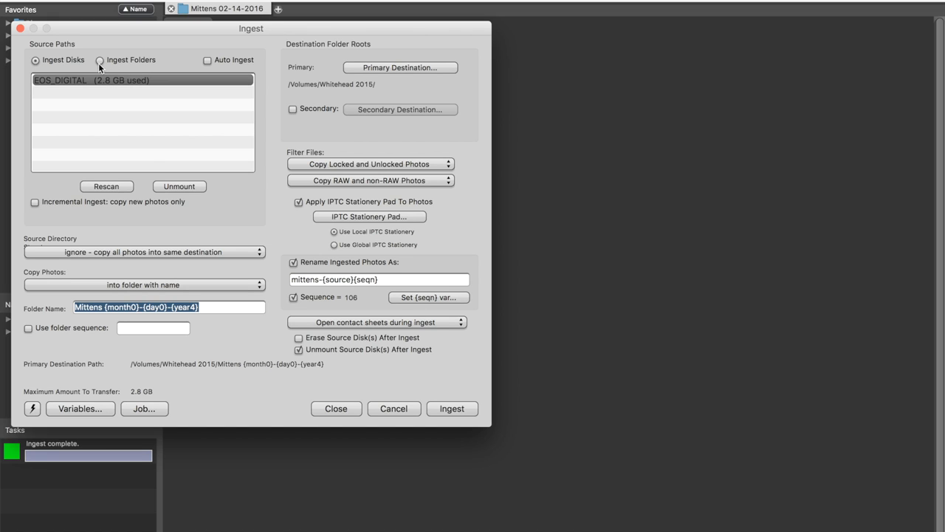
pyautogui.moveTo(162, 182)
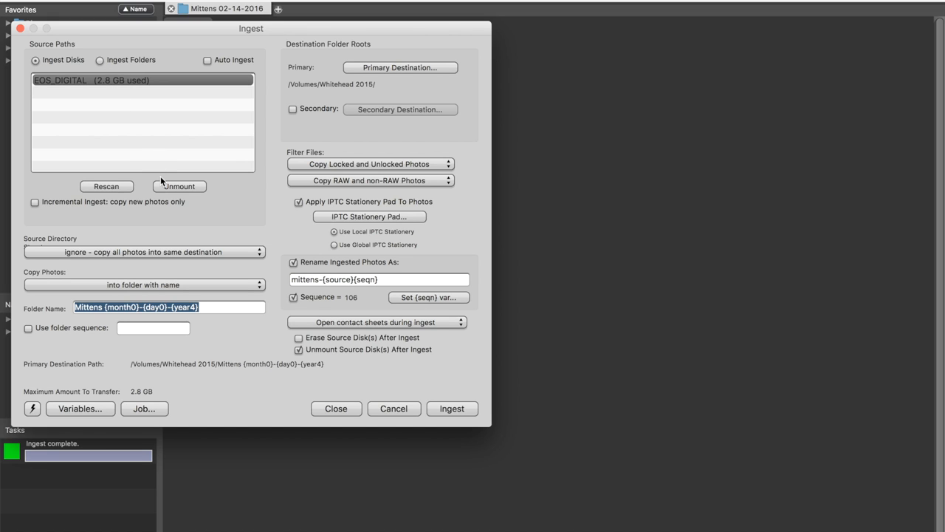
pyautogui.moveTo(121, 269)
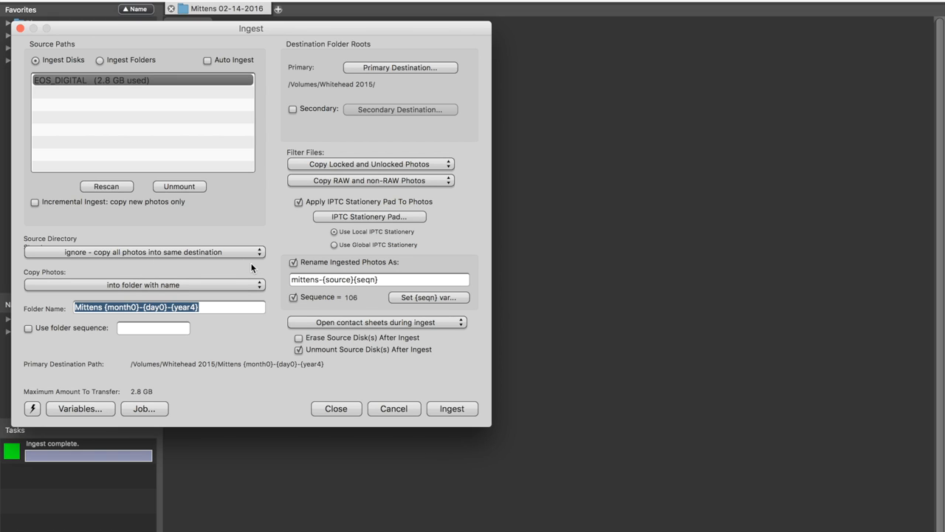
pyautogui.moveTo(230, 276)
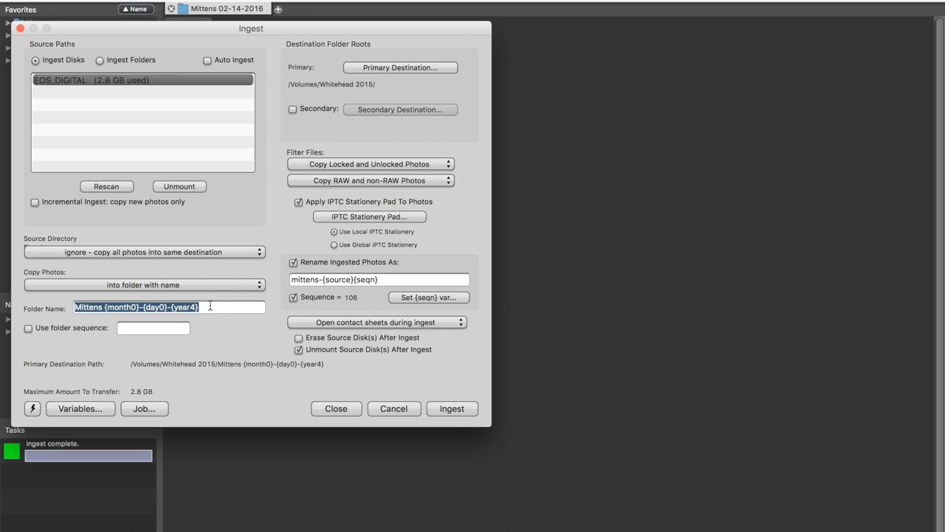
pyautogui.moveTo(186, 286)
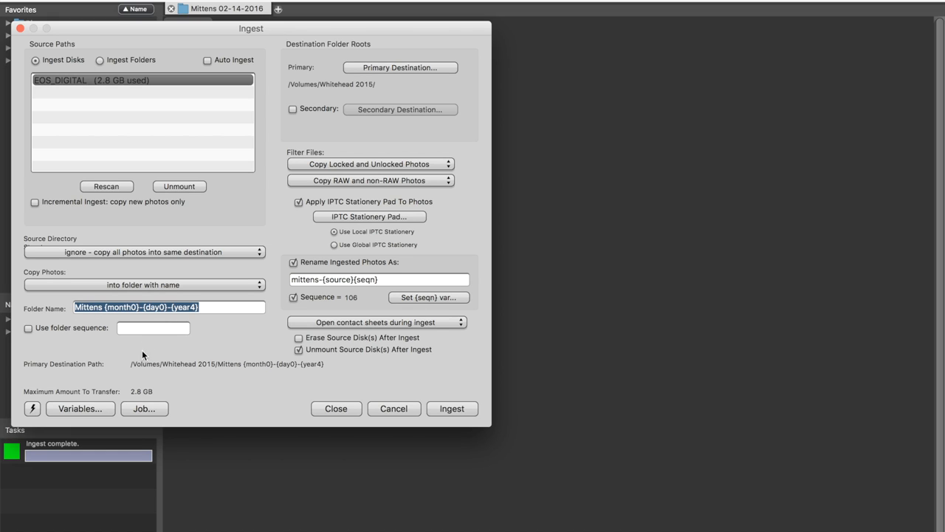
pyautogui.moveTo(189, 313)
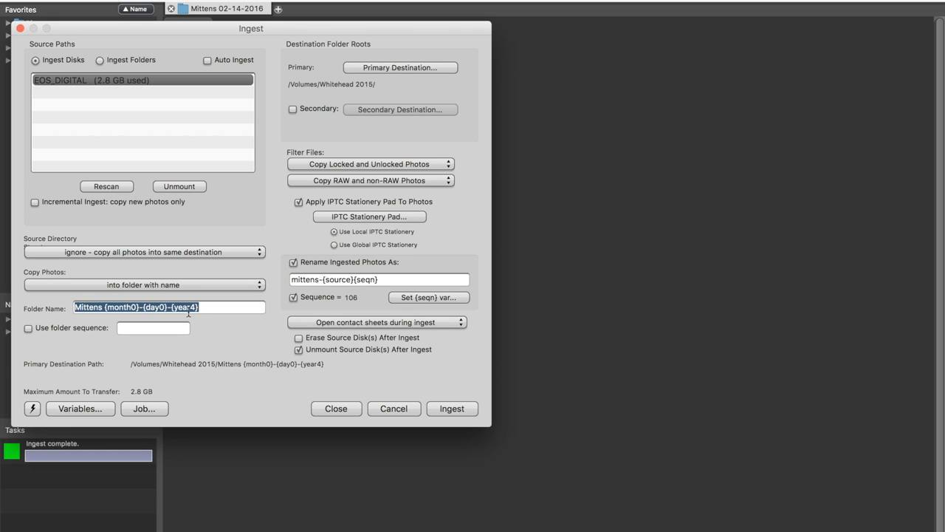
# Browse the naming variables list to the abbreviated IPTC month name code
pyautogui.click(80, 408)
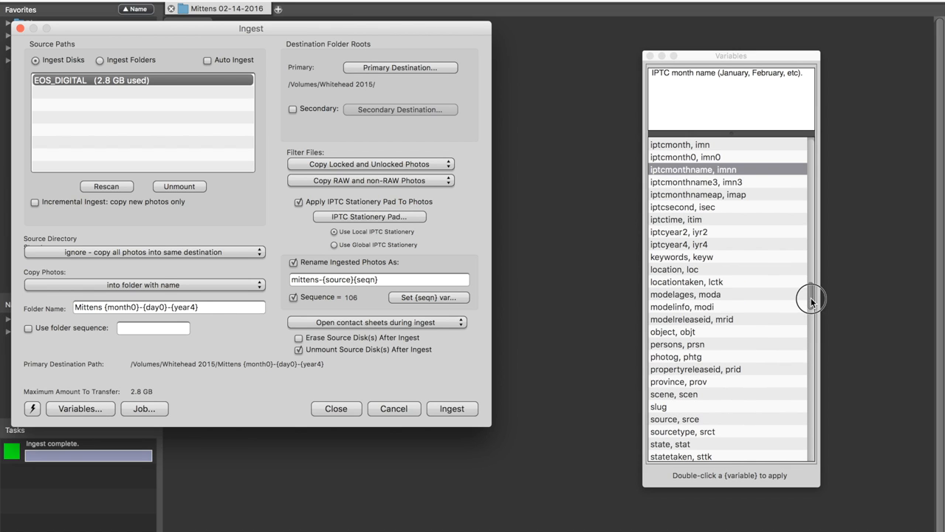
pyautogui.click(697, 182)
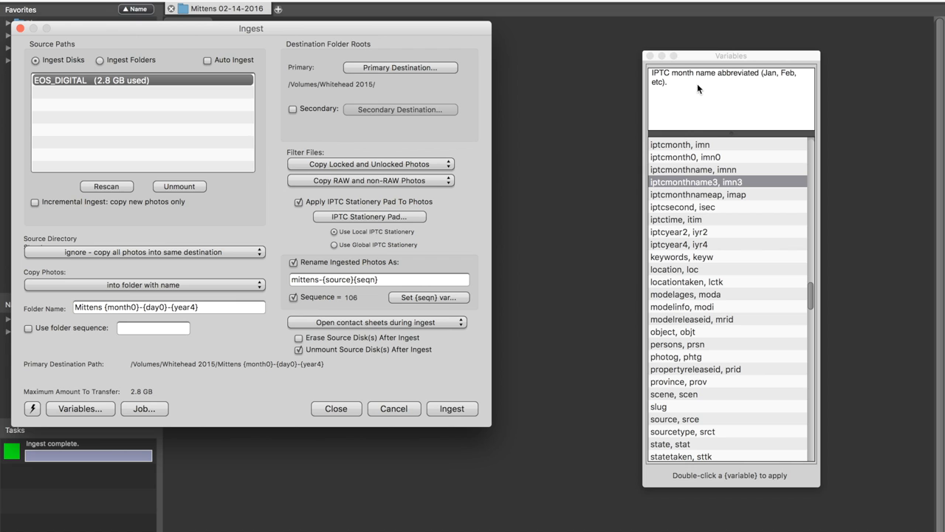
pyautogui.moveTo(812, 290)
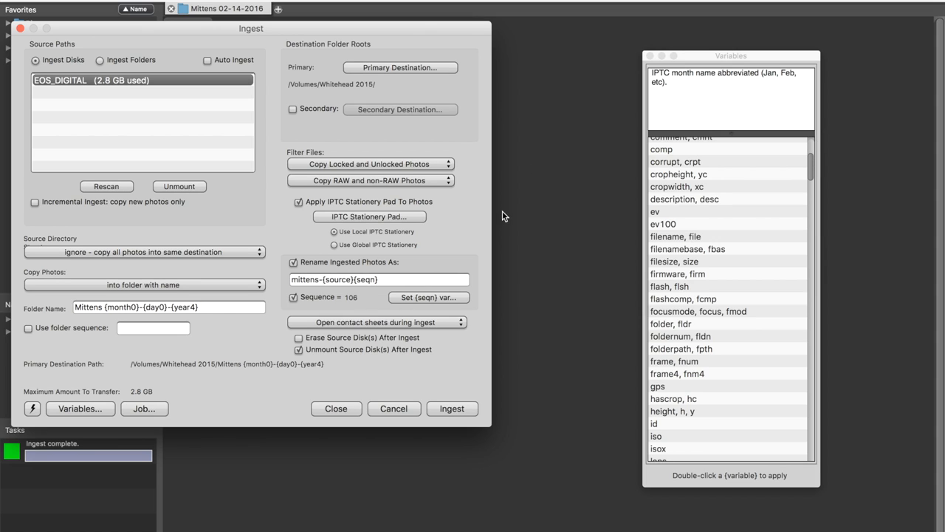
pyautogui.moveTo(623, 313)
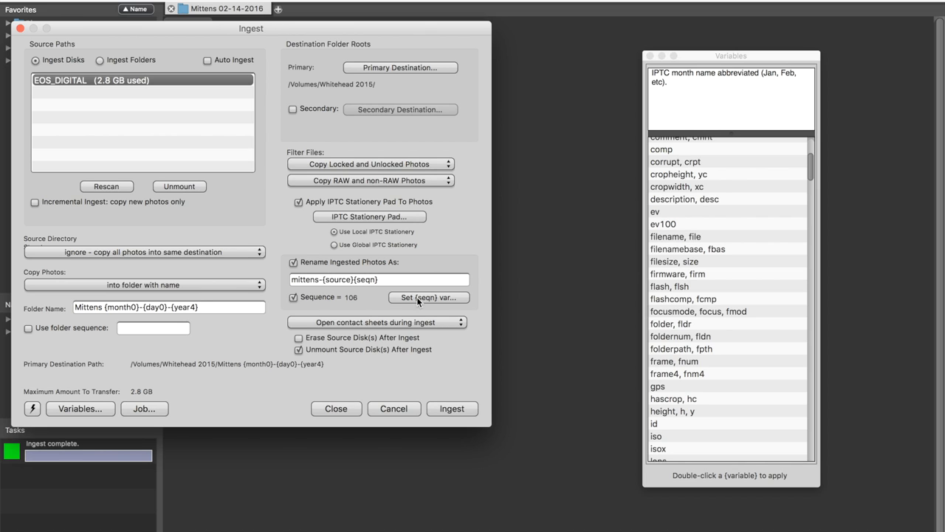
# Reset the {seqn} renaming counter from 108 back to 001
pyautogui.click(428, 297)
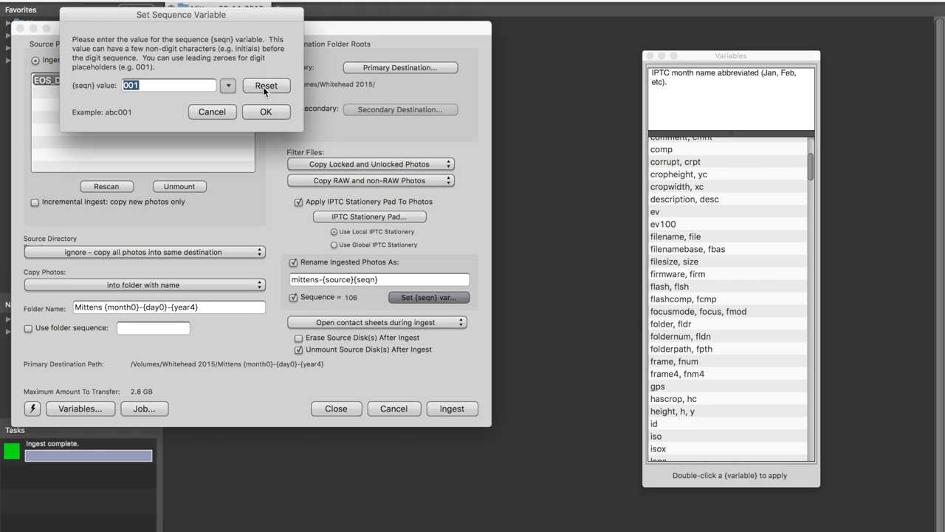
pyautogui.click(266, 112)
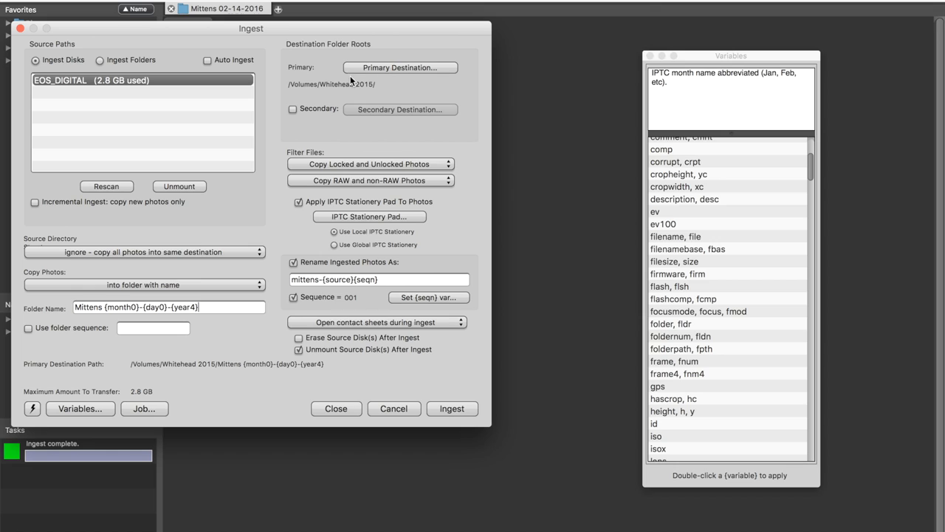
pyautogui.moveTo(358, 95)
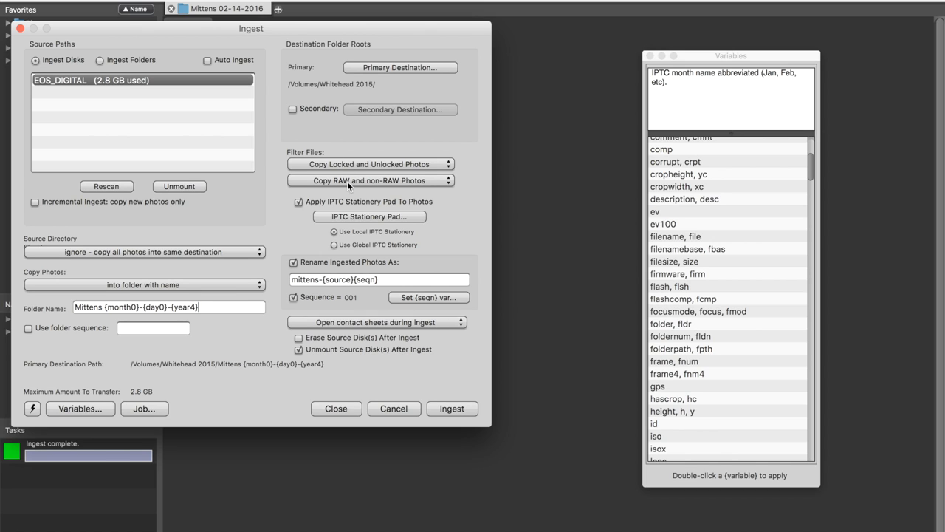
pyautogui.moveTo(420, 163)
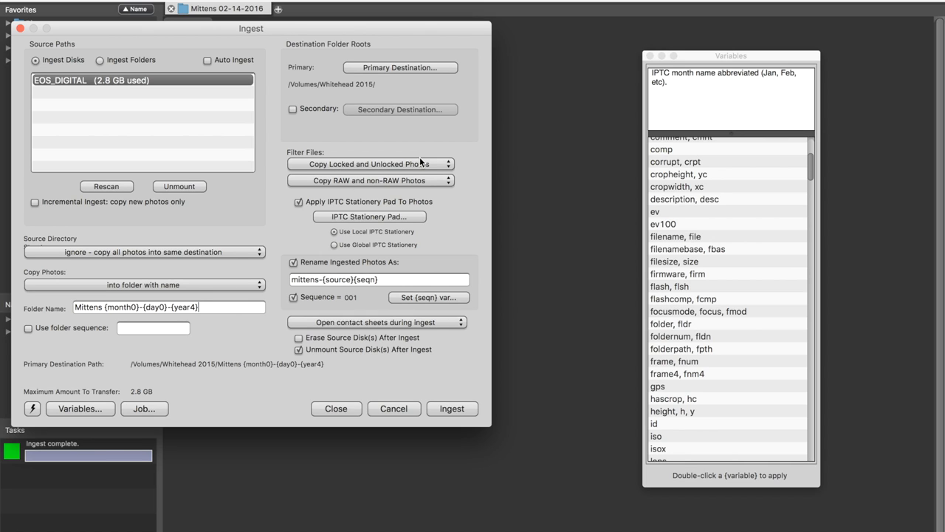
pyautogui.moveTo(378, 189)
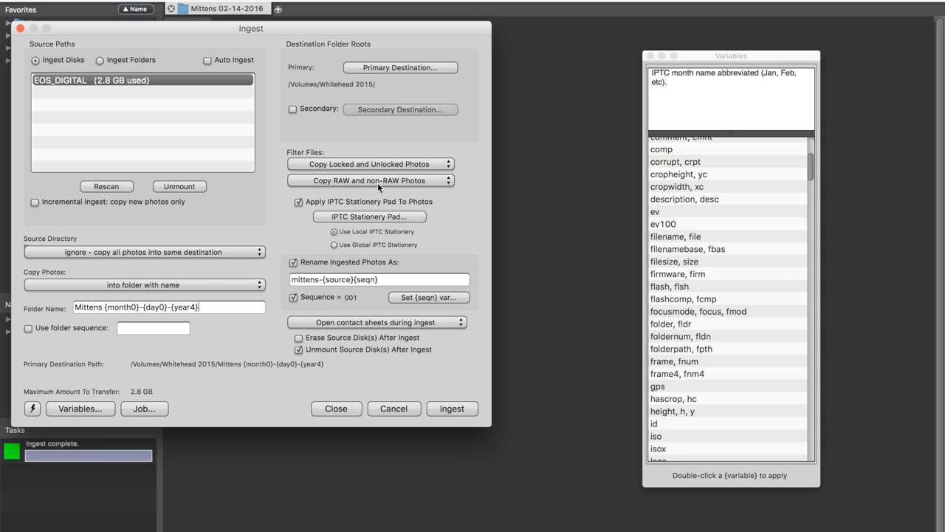
pyautogui.moveTo(417, 186)
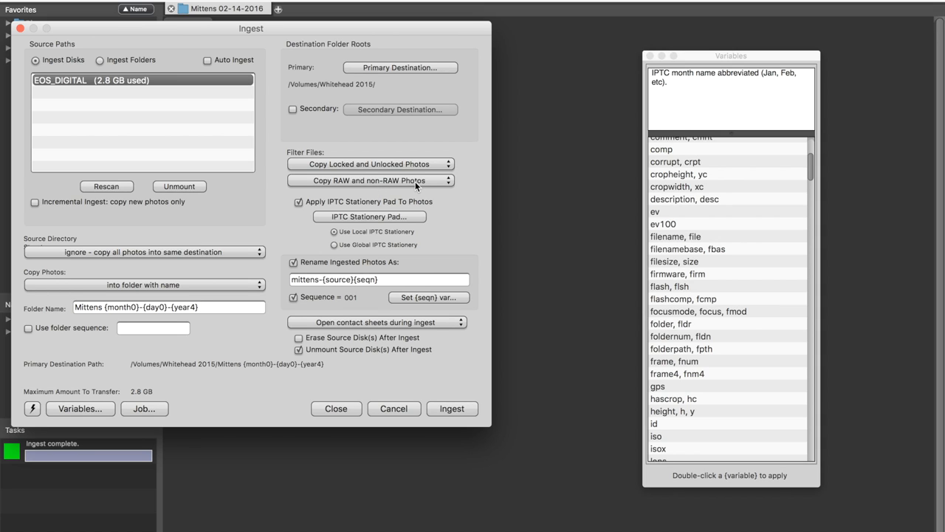
pyautogui.moveTo(379, 249)
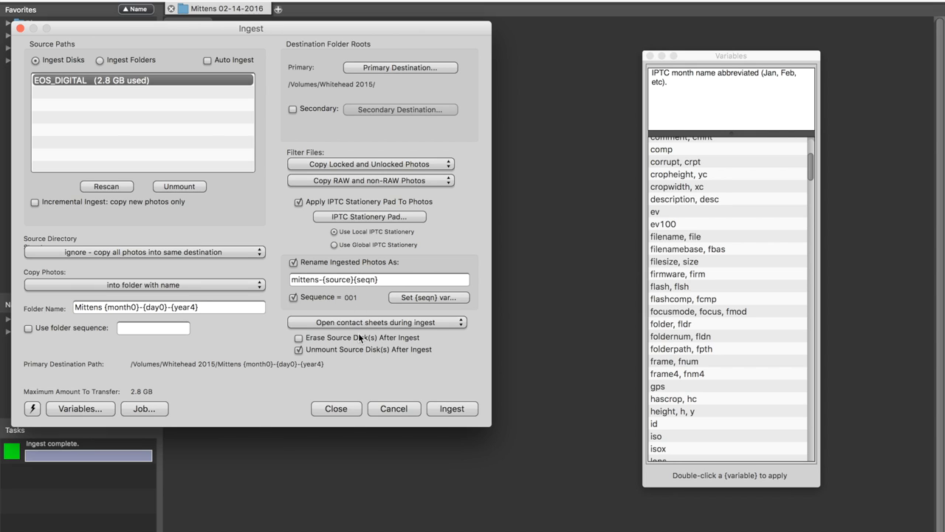
pyautogui.moveTo(364, 327)
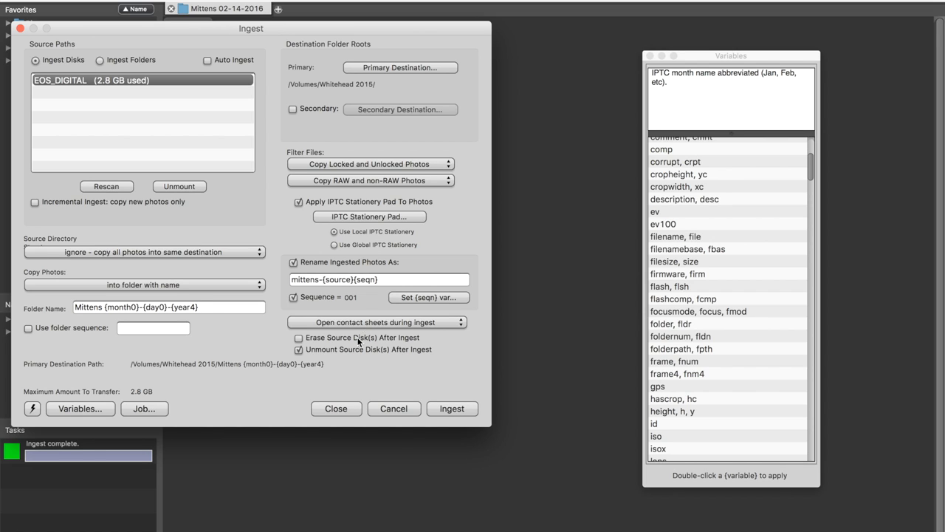
pyautogui.moveTo(347, 372)
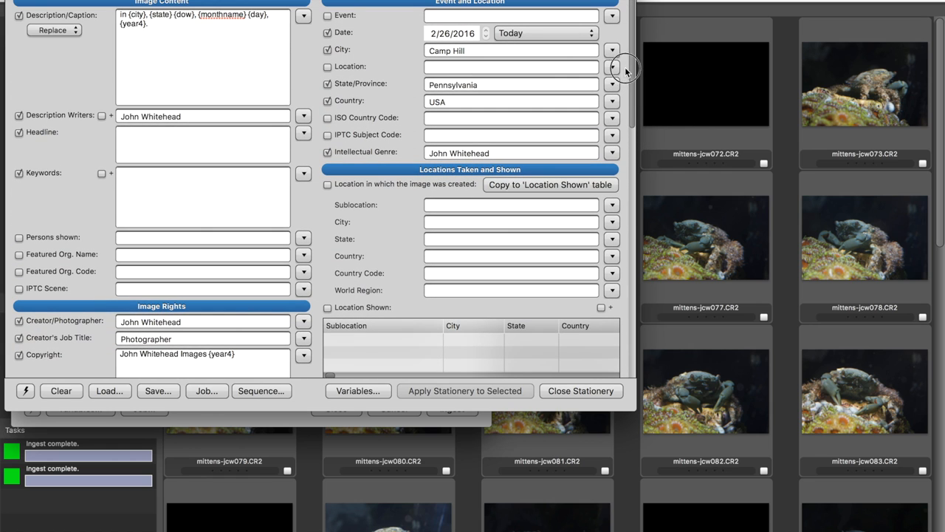
pyautogui.moveTo(632, 131)
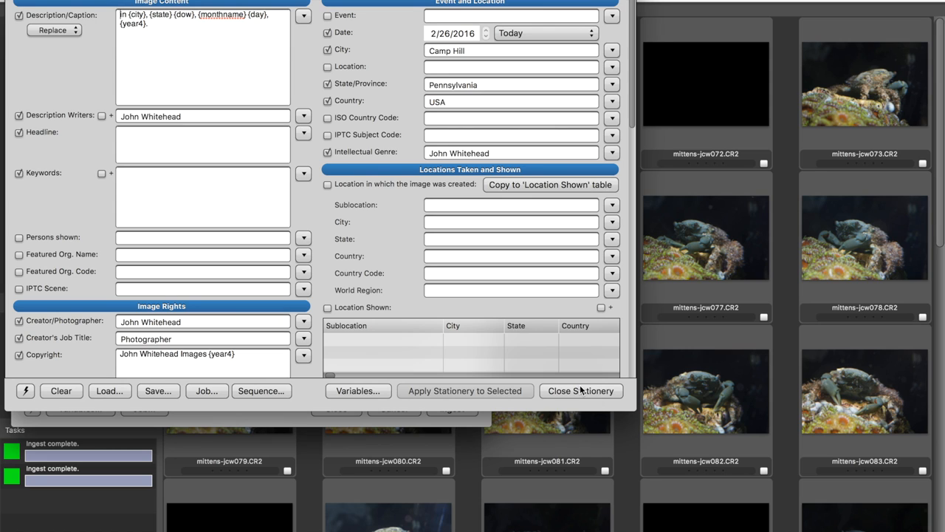
pyautogui.moveTo(582, 390)
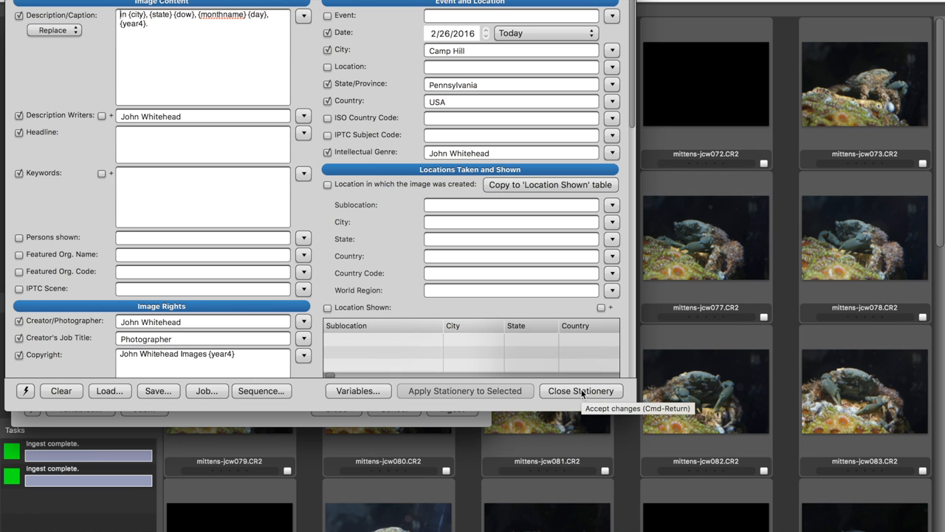
# Accept the stationery changes and leave the ingest settings with EOS_DIGITAL listed at 001
pyautogui.click(582, 390)
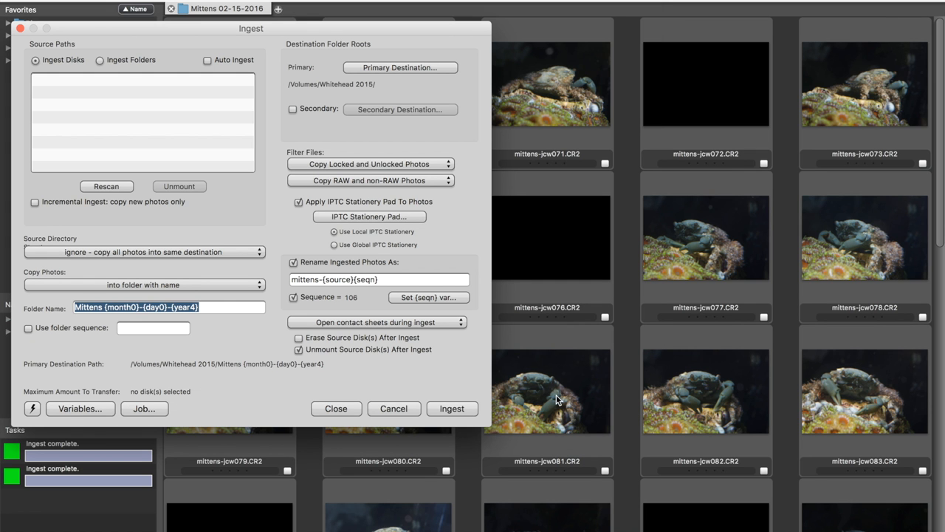
pyautogui.moveTo(337, 411)
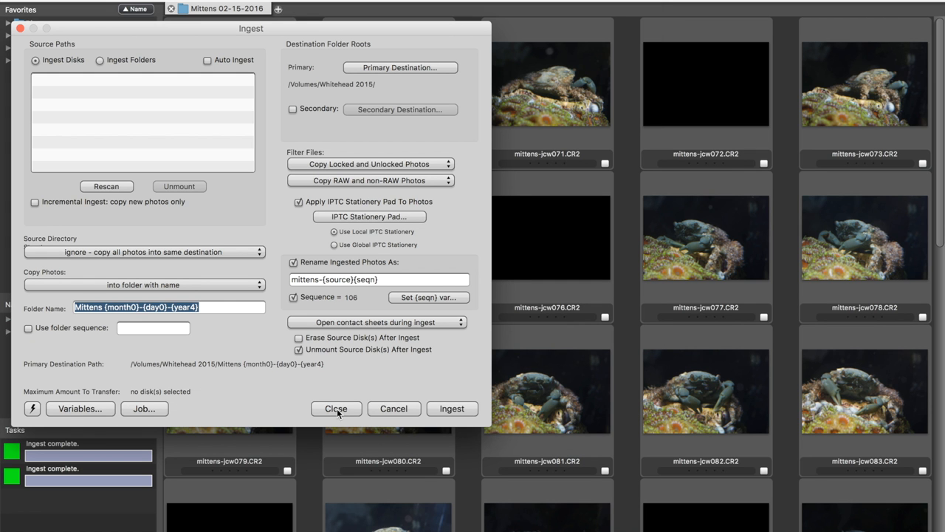
pyautogui.click(80, 407)
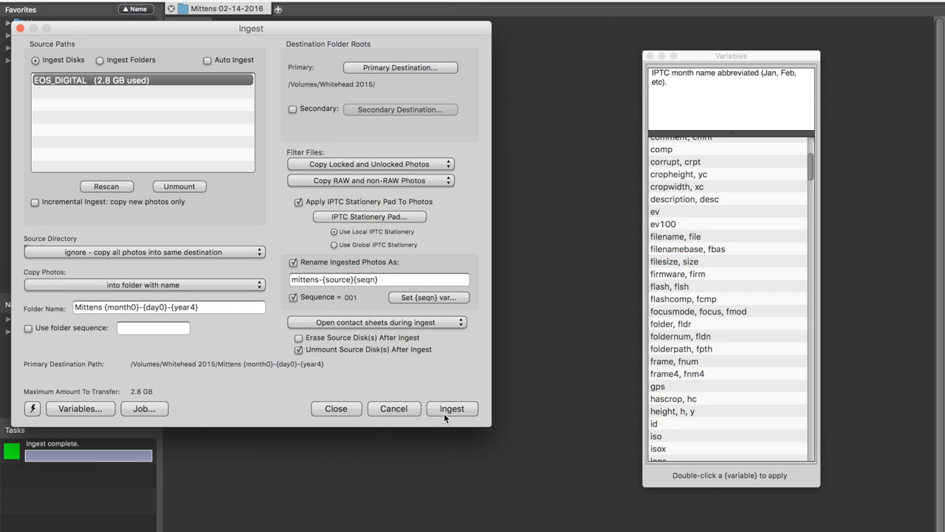
# Ingest the card into the Mittens folder and preview mittens-jcw006.CR2 among the thumbnails
pyautogui.click(452, 408)
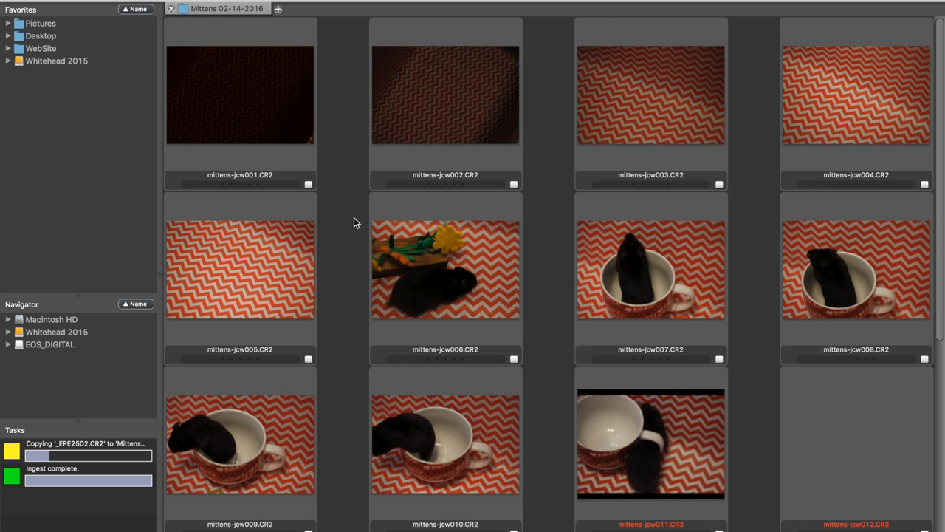
pyautogui.moveTo(435, 286)
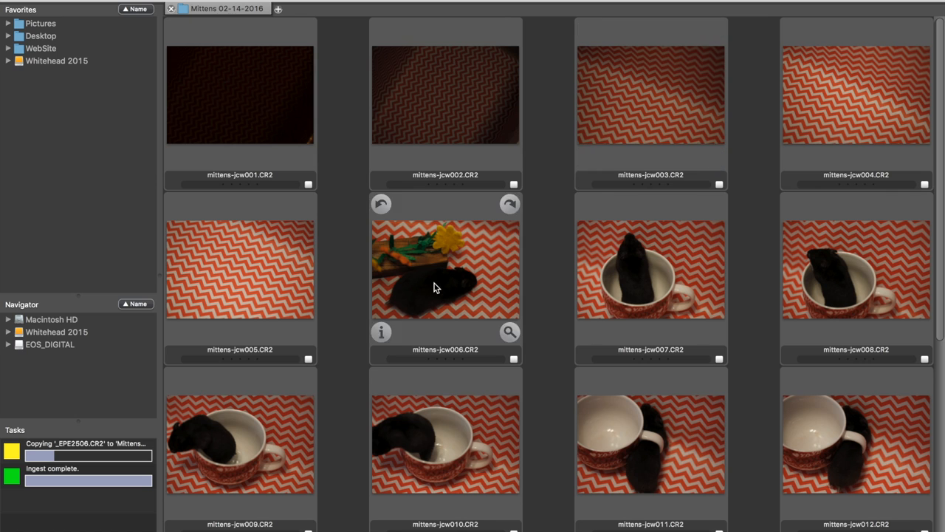
pyautogui.doubleClick(444, 269)
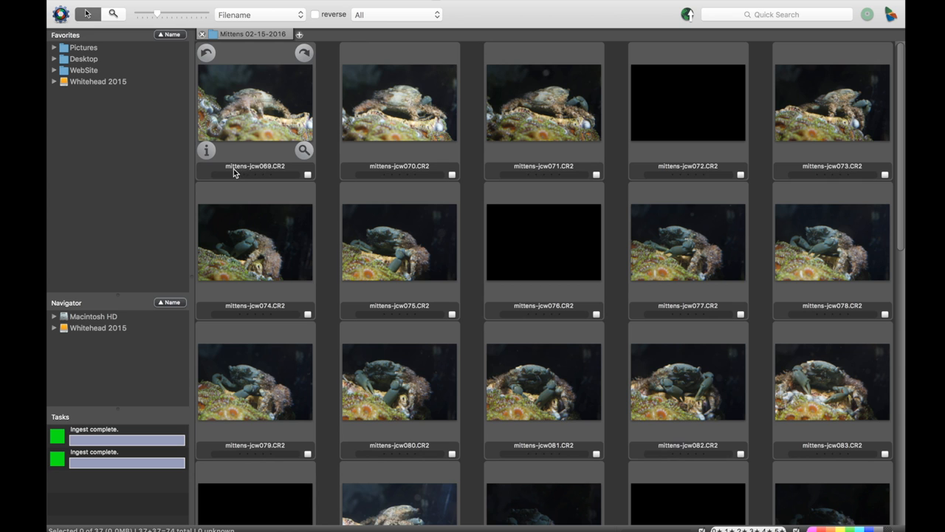
pyautogui.scroll(-3)
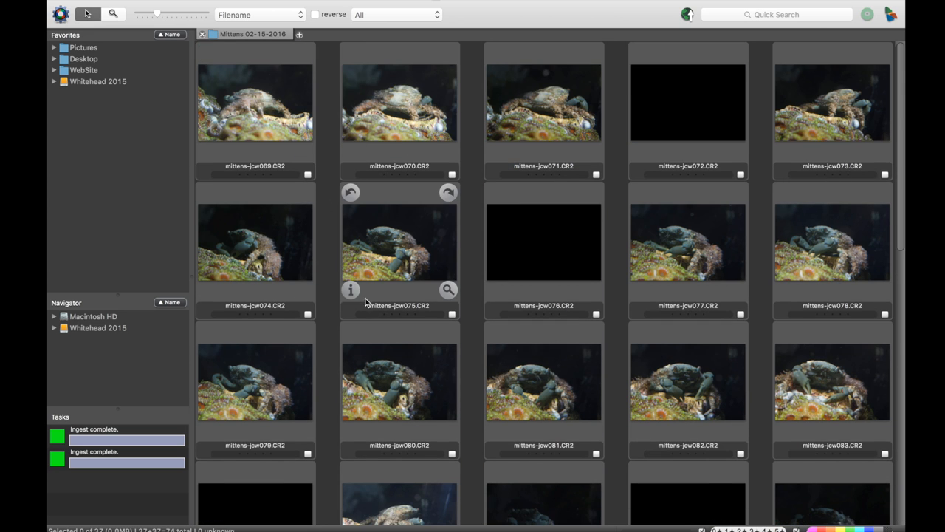
pyautogui.moveTo(417, 157)
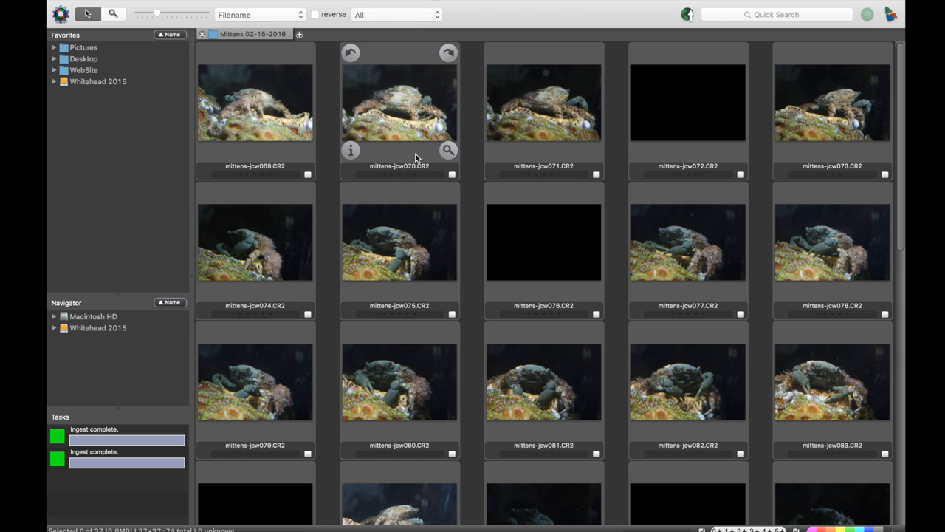
pyautogui.moveTo(375, 171)
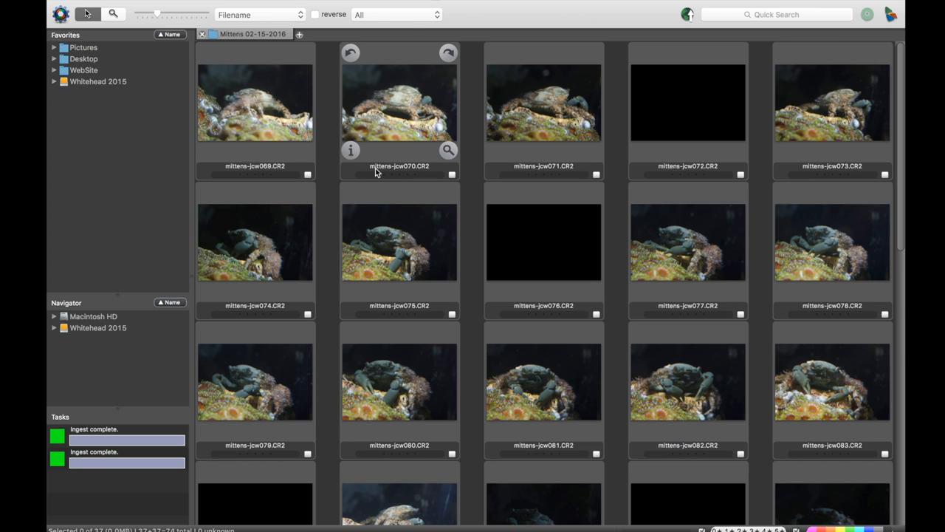
pyautogui.moveTo(390, 172)
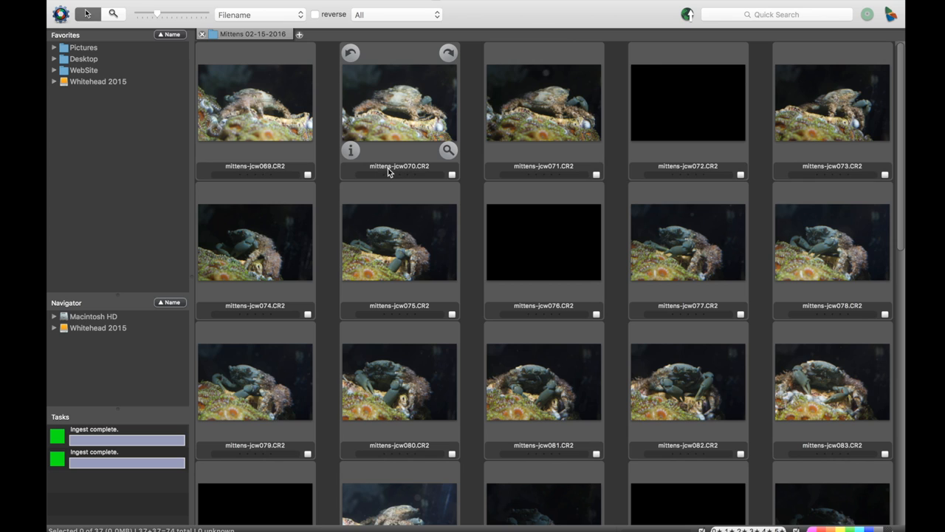
pyautogui.moveTo(412, 171)
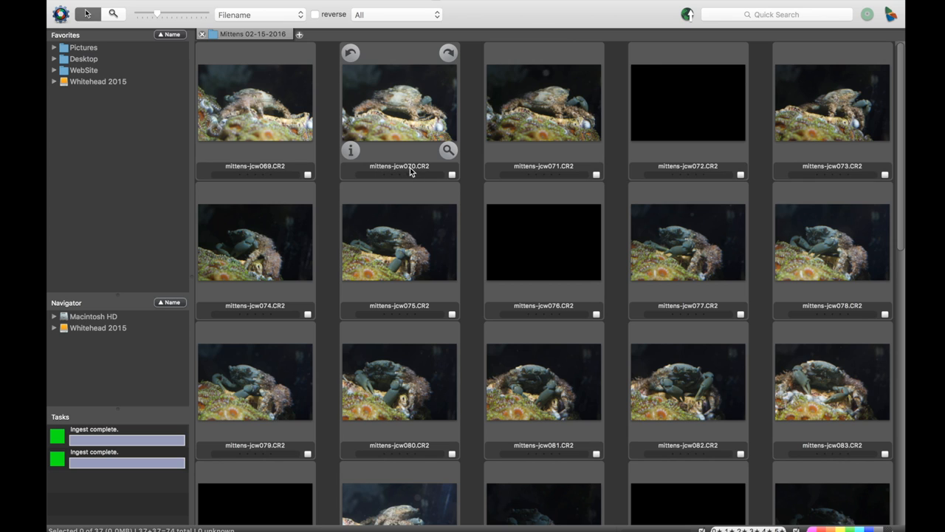
pyautogui.moveTo(539, 183)
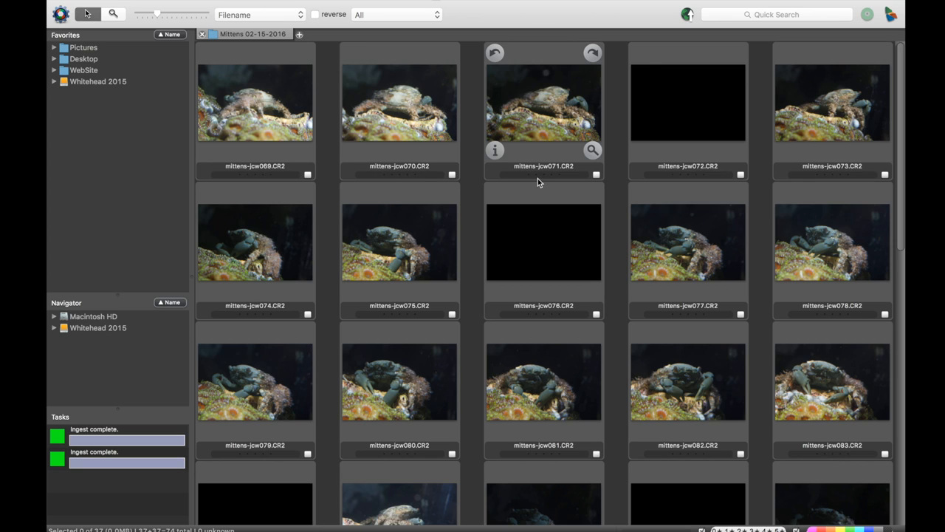
pyautogui.moveTo(351, 151)
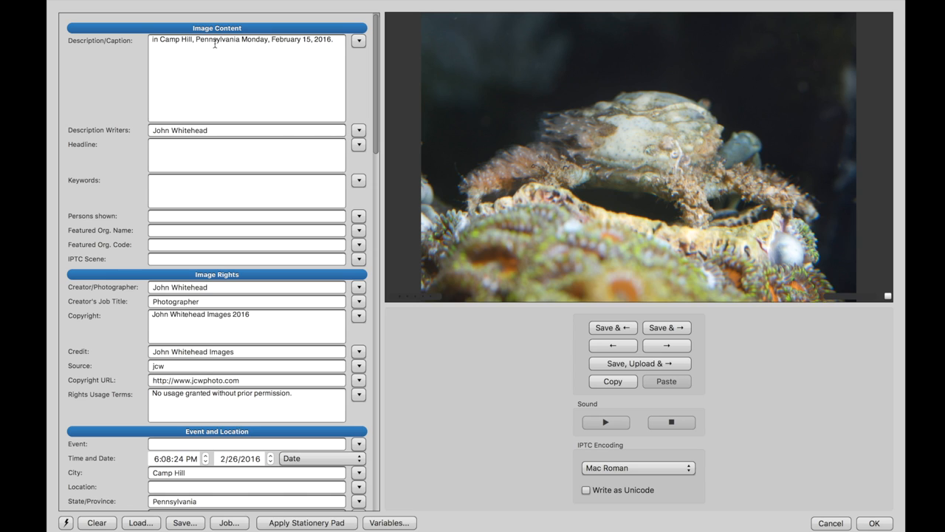
pyautogui.moveTo(303, 46)
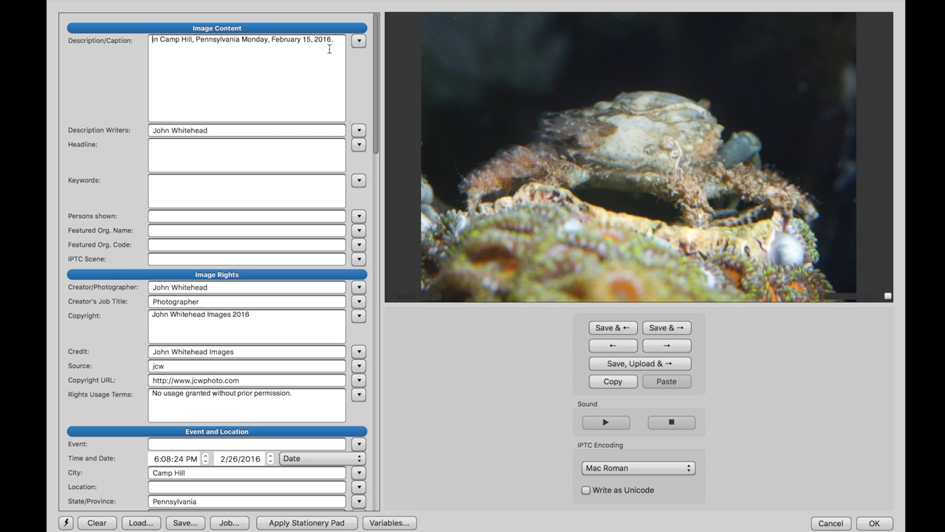
pyautogui.moveTo(387, 151)
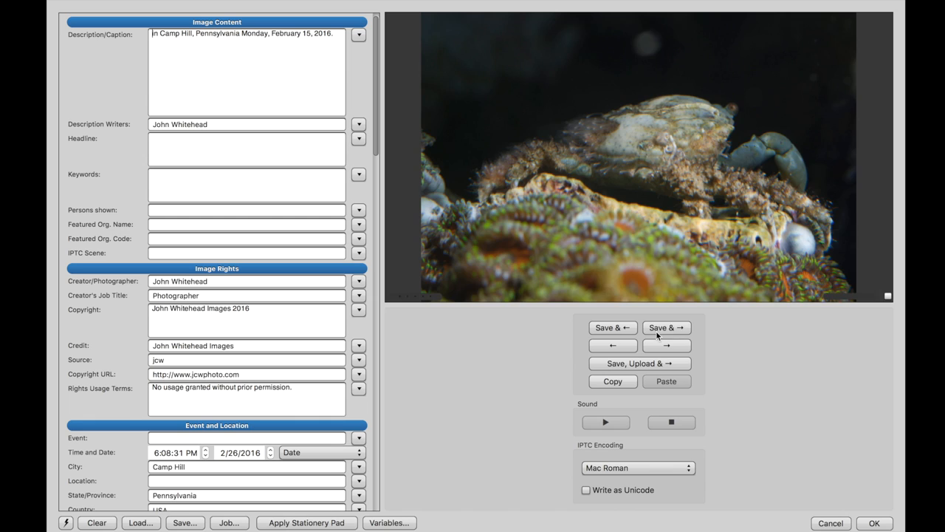
# Save the Camp Hill, Pennsylvania caption and advance to the next crab photo
pyautogui.click(664, 328)
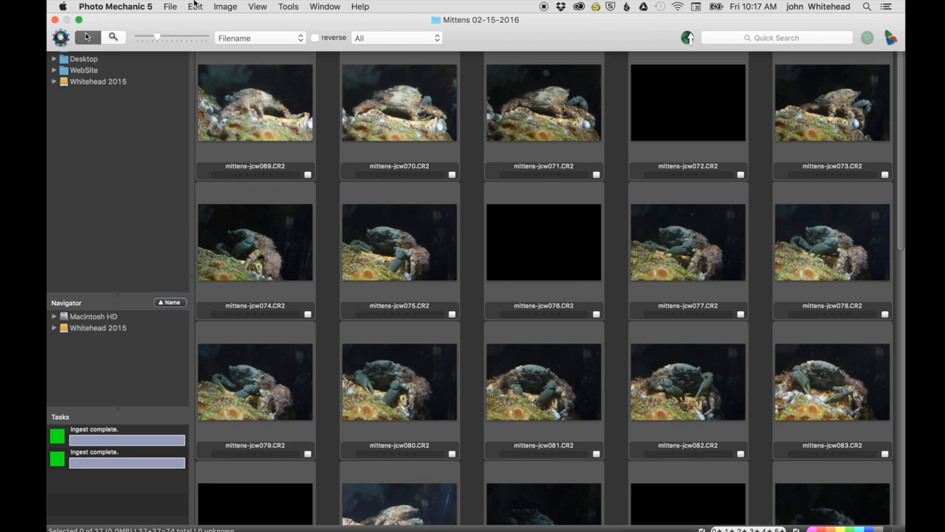
# Reach Set Code Replacements from the Edit settings menu
pyautogui.click(194, 6)
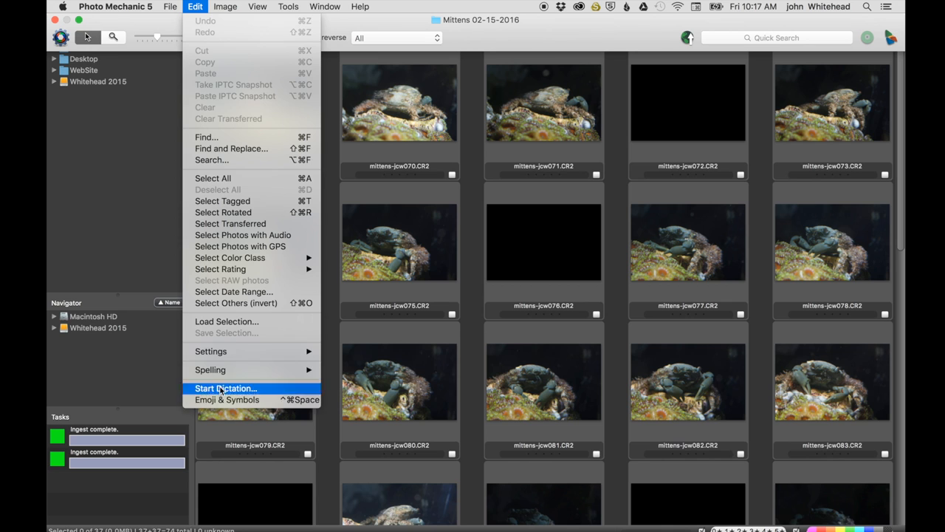
pyautogui.moveTo(209, 352)
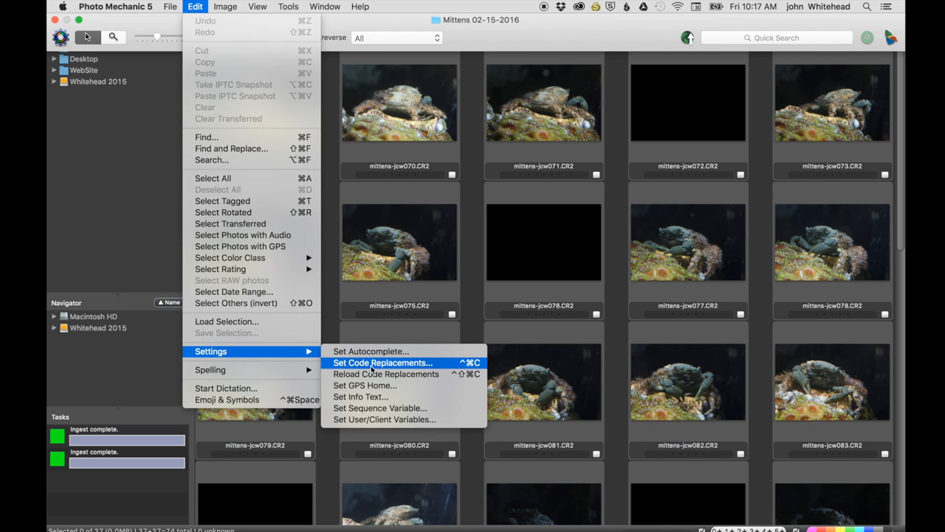
pyautogui.click(383, 362)
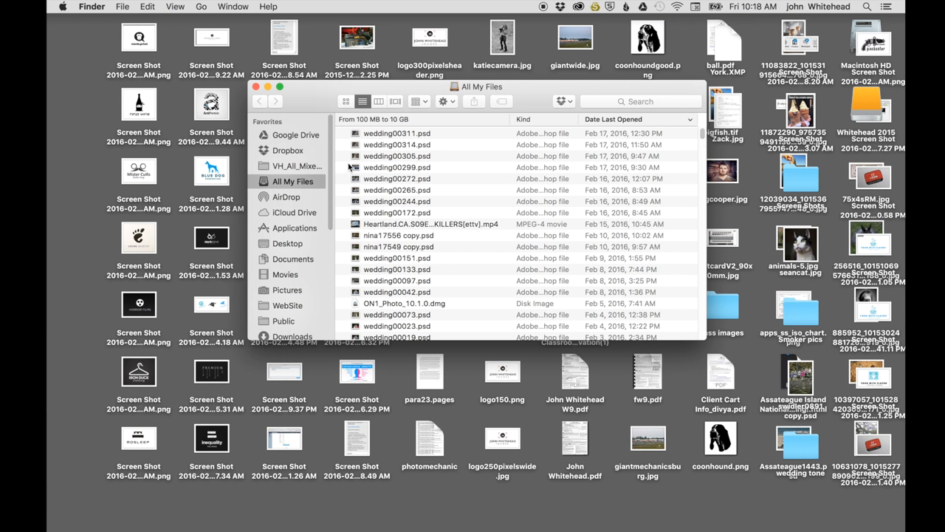
# Open Chicago White Sox.txt from the mlb folder in TextEdit
pyautogui.click(293, 333)
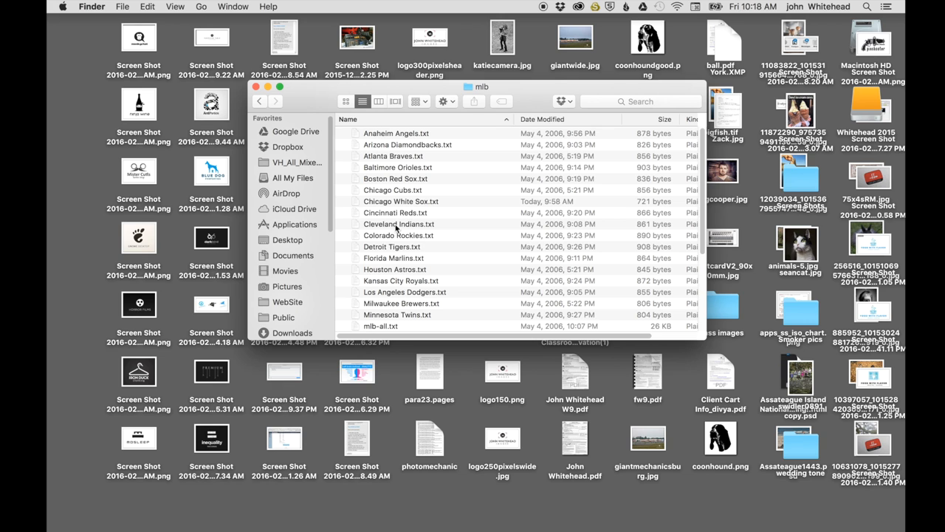
pyautogui.click(400, 201)
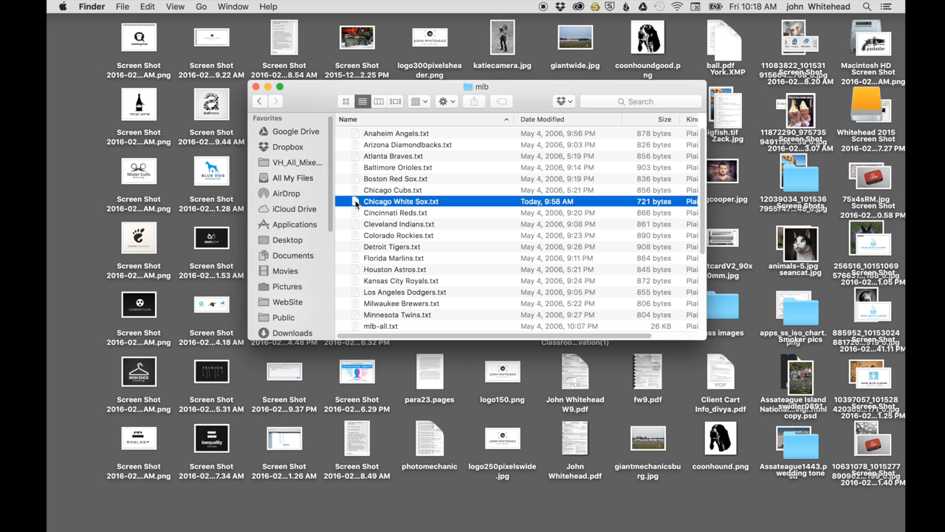
pyautogui.doubleClick(402, 201)
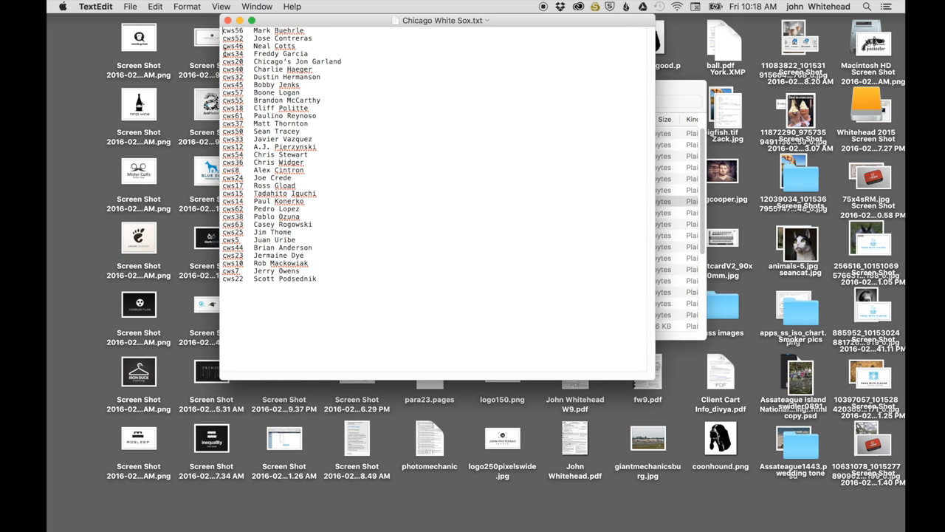
pyautogui.moveTo(234, 79)
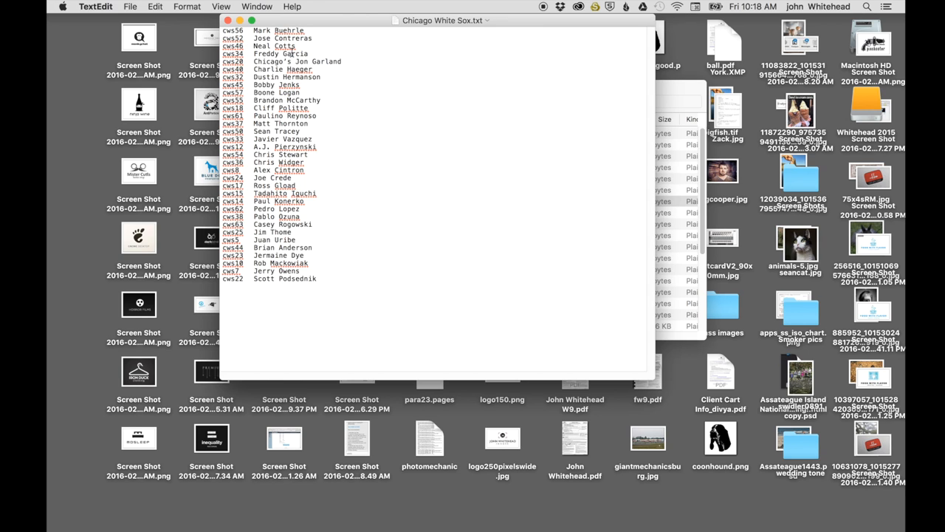
pyautogui.moveTo(293, 53)
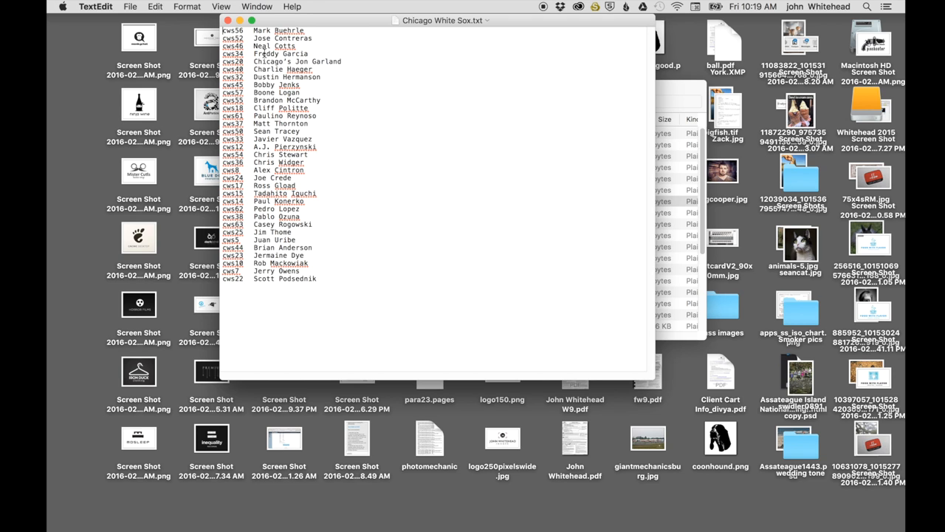
pyautogui.moveTo(266, 100)
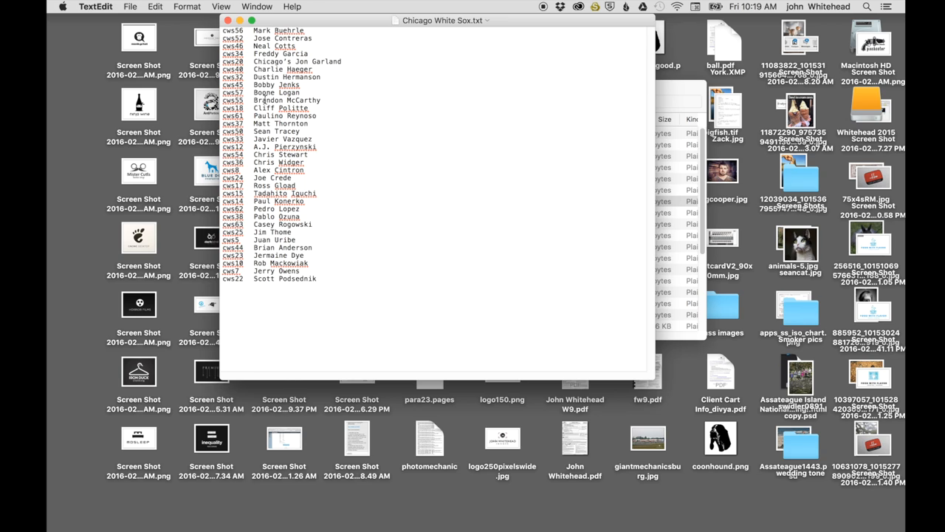
pyautogui.moveTo(313, 62)
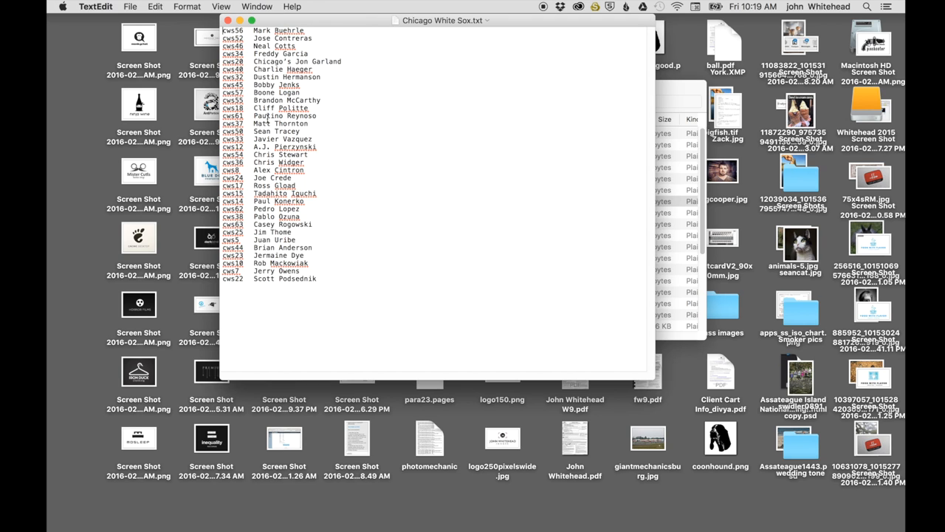
pyautogui.moveTo(387, 115)
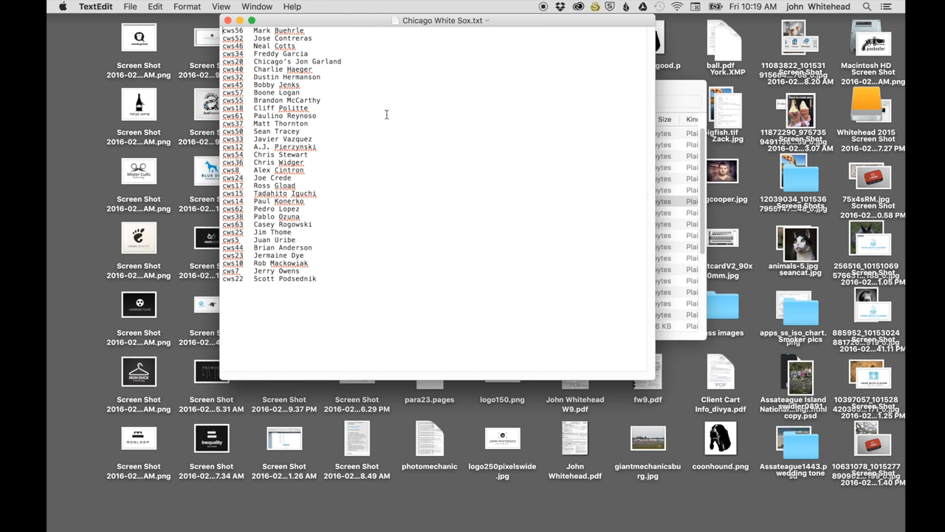
pyautogui.moveTo(329, 118)
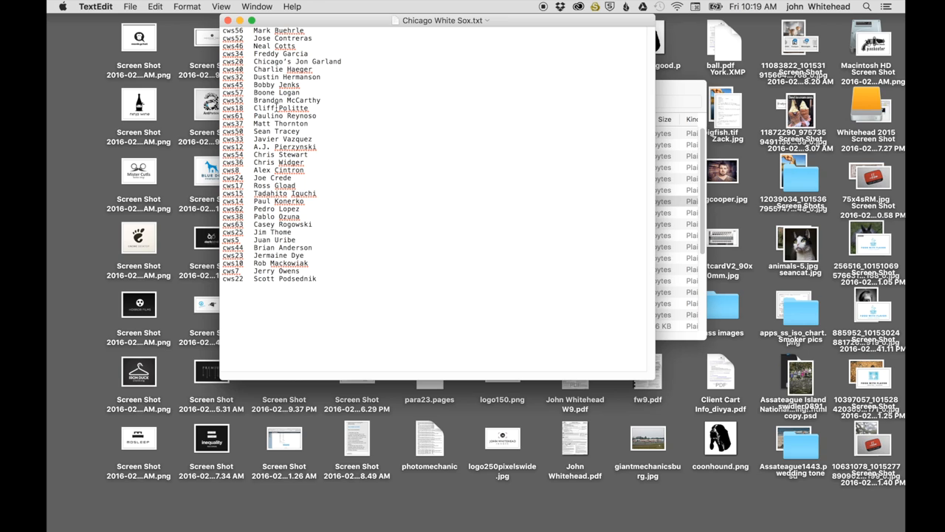
pyautogui.moveTo(334, 112)
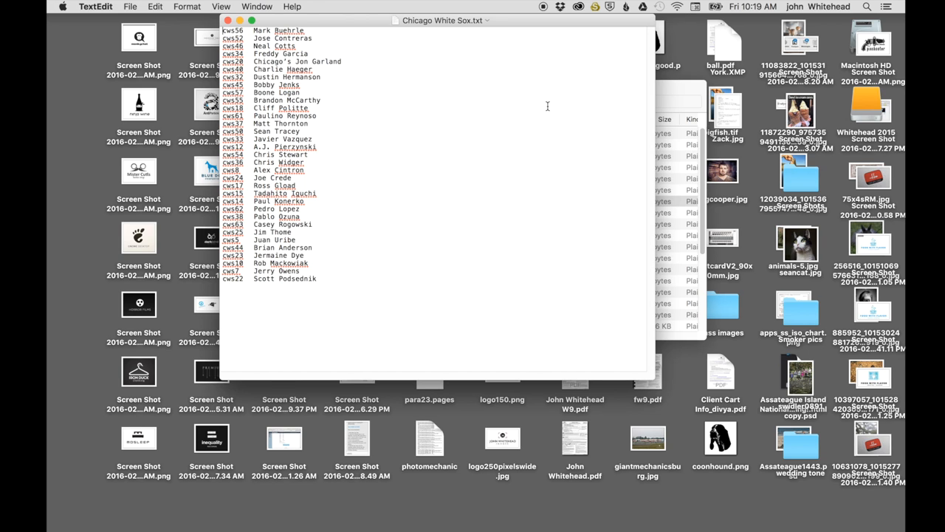
pyautogui.moveTo(580, 130)
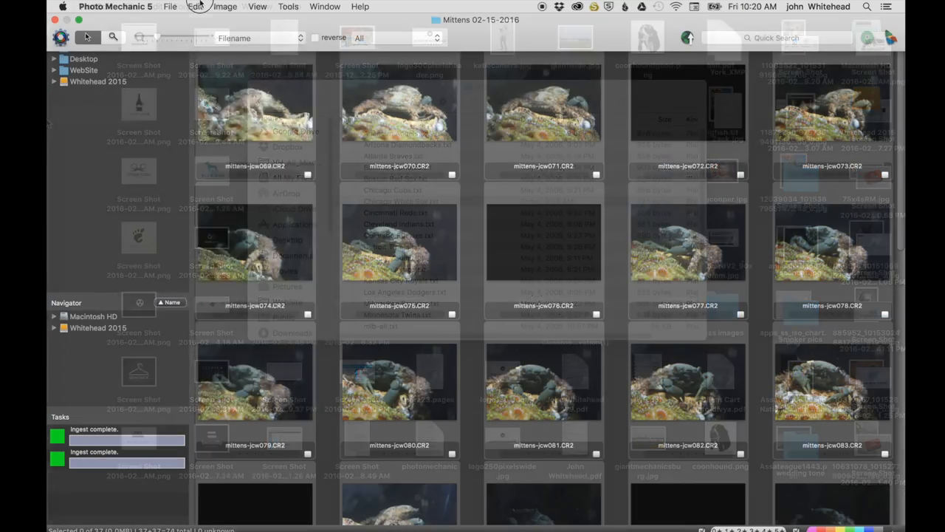
# Remove and re-add Chicago White Sox.txt as the code replacement file
pyautogui.click(195, 5)
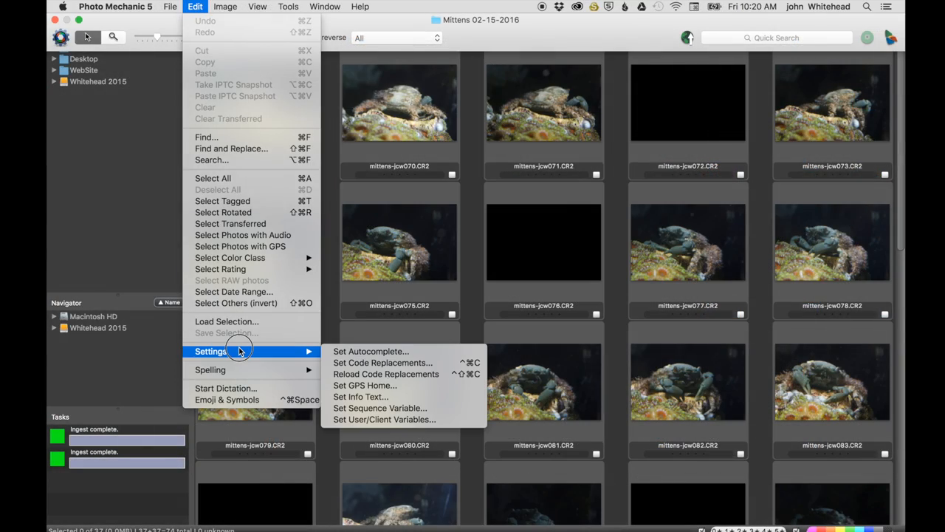
pyautogui.moveTo(383, 363)
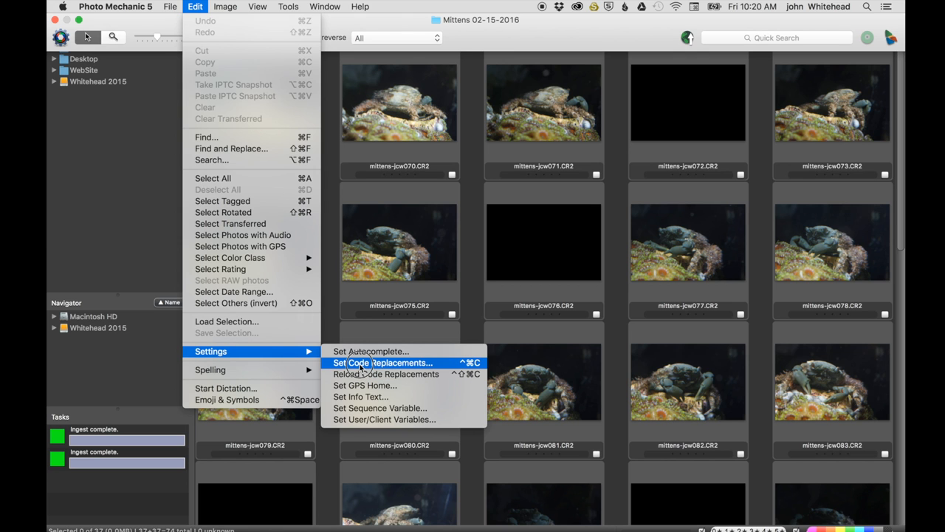
pyautogui.click(381, 363)
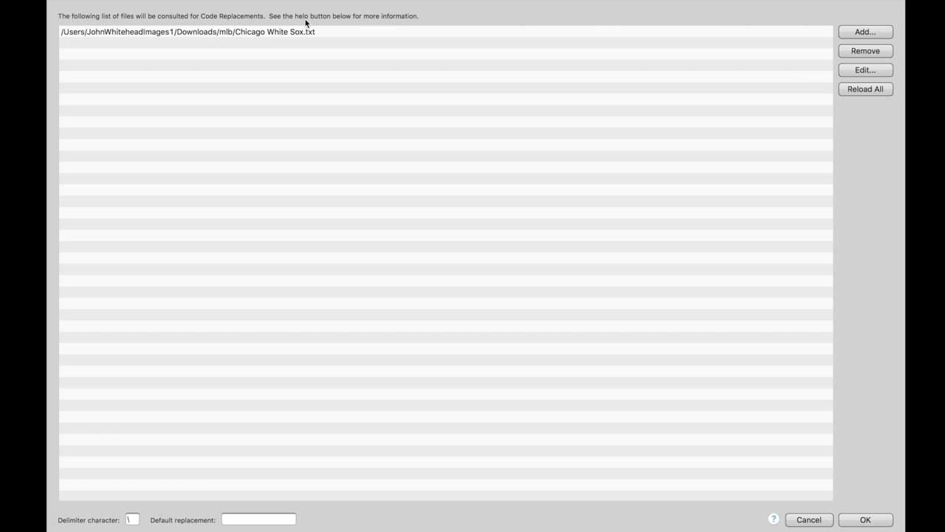
pyautogui.click(866, 51)
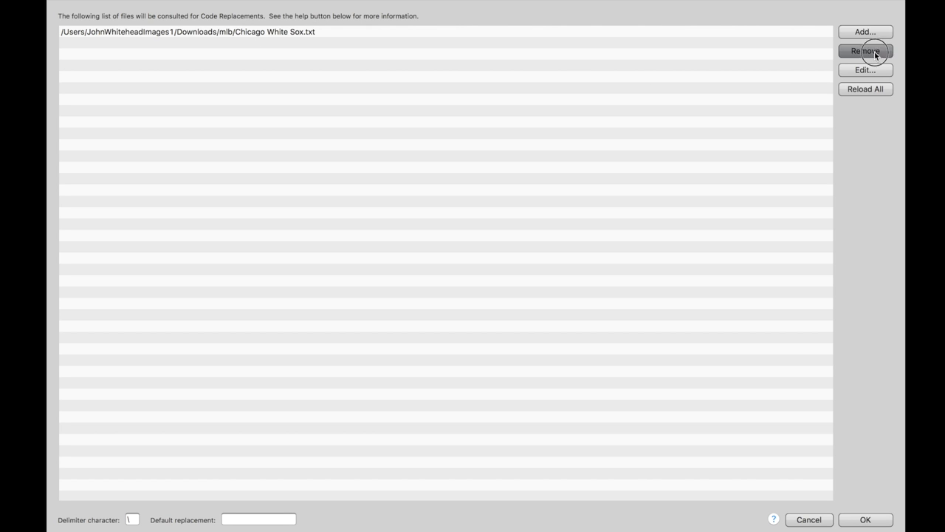
pyautogui.click(865, 31)
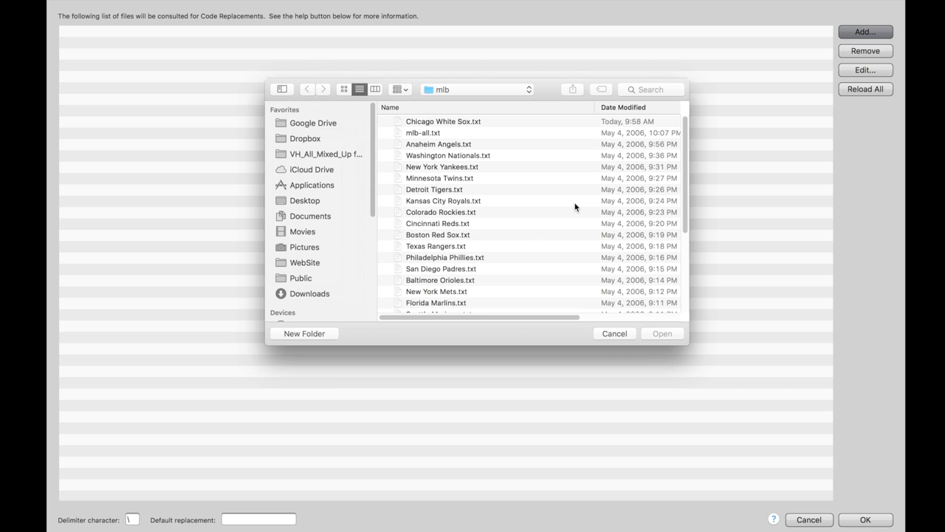
pyautogui.moveTo(462, 148)
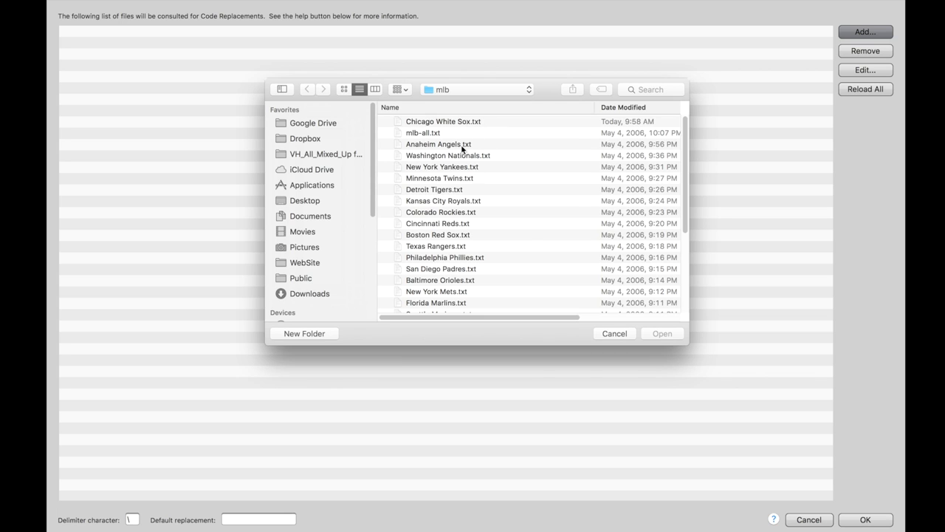
pyautogui.moveTo(419, 155)
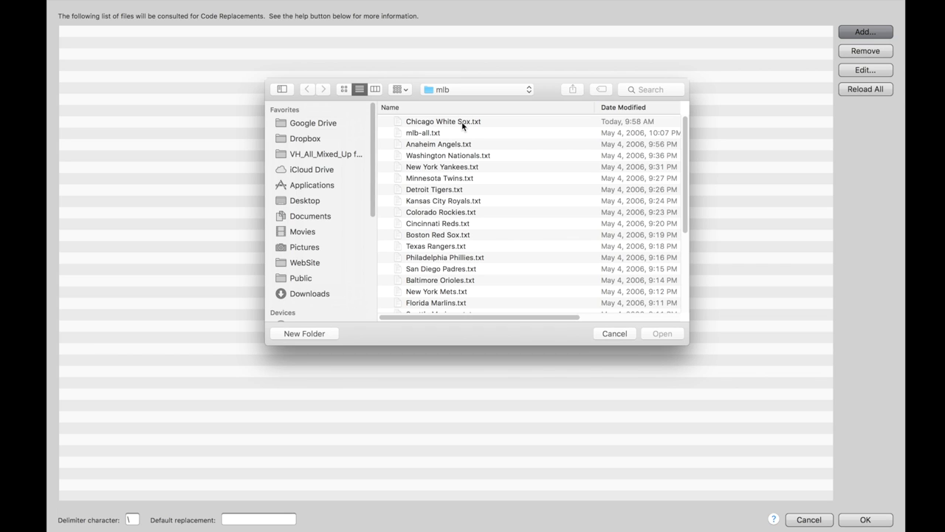
pyautogui.moveTo(445, 128)
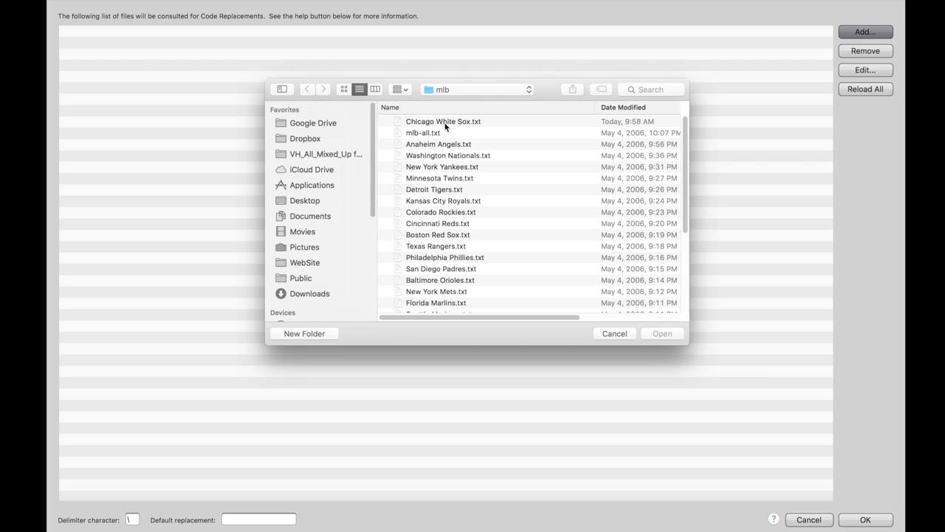
pyautogui.moveTo(443, 145)
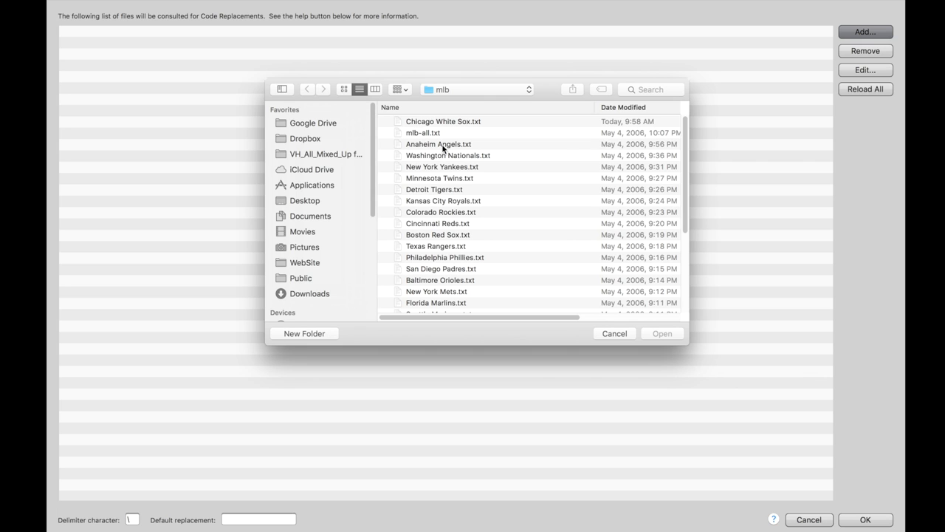
pyautogui.click(661, 334)
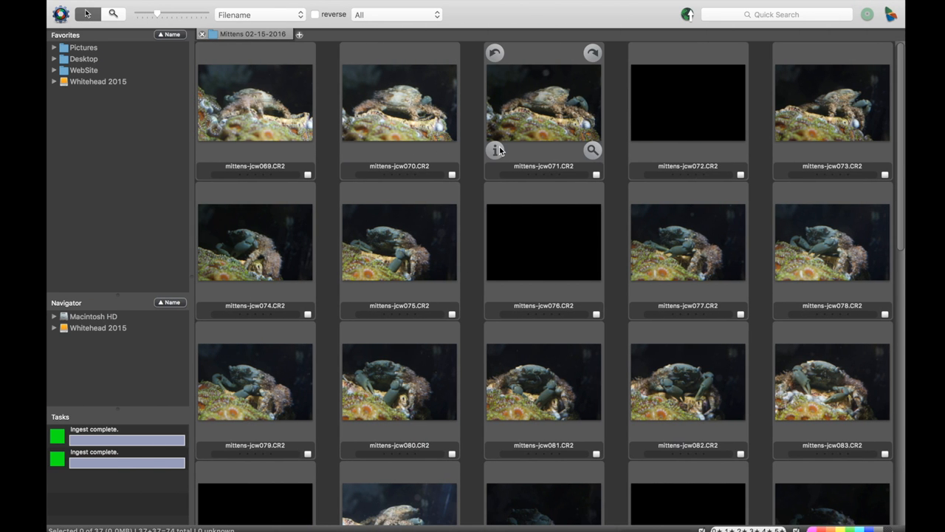
# Enter the \cws code in the crab photo's caption so it expands to Chicago's Jon Garland, and accept it
pyautogui.click(493, 151)
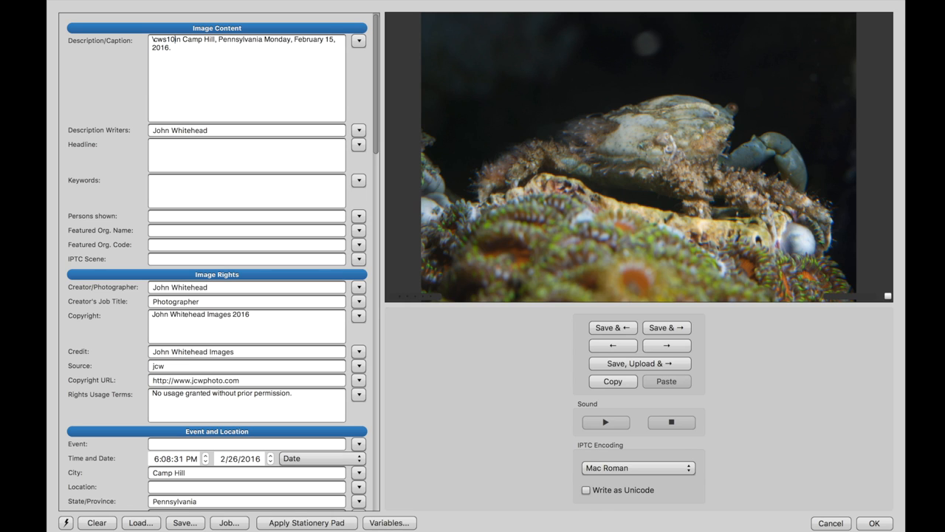
pyautogui.write('Rob Mackowiak')
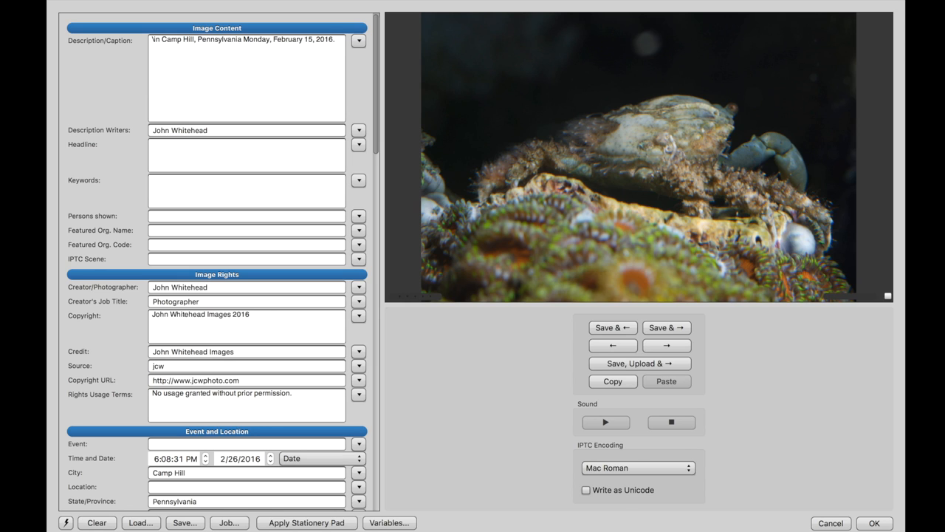
pyautogui.write('cws')
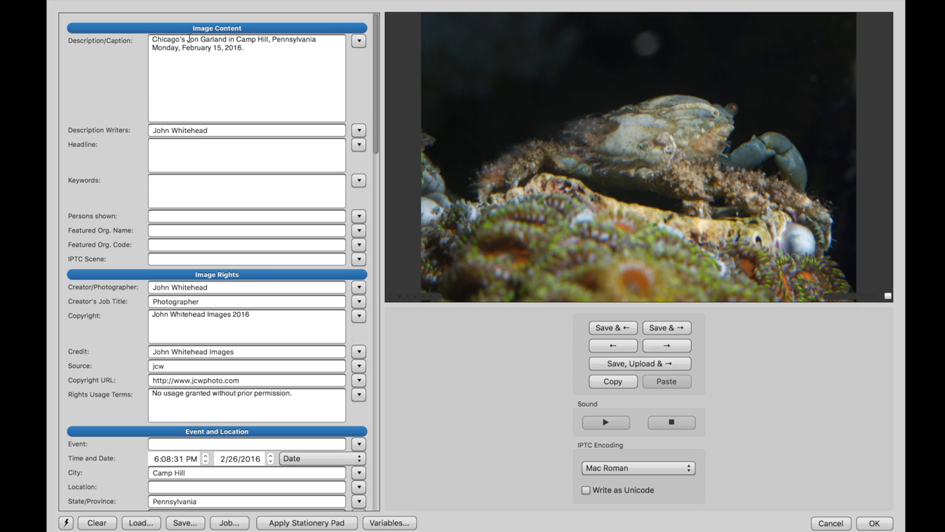
pyautogui.click(198, 39)
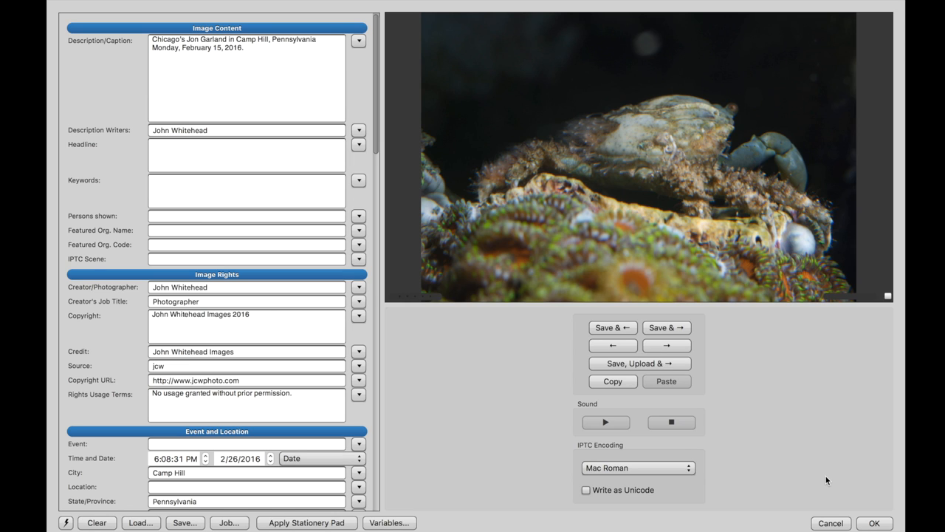
pyautogui.click(201, 39)
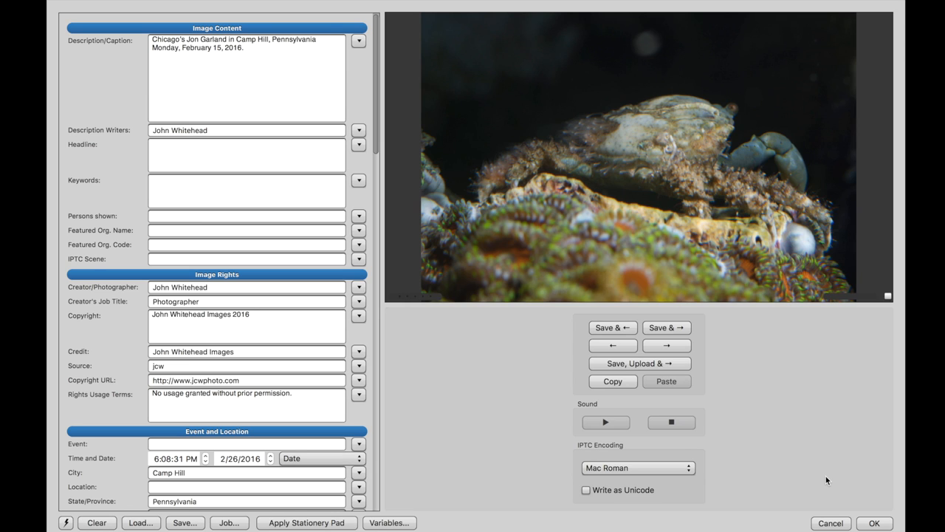
pyautogui.click(200, 38)
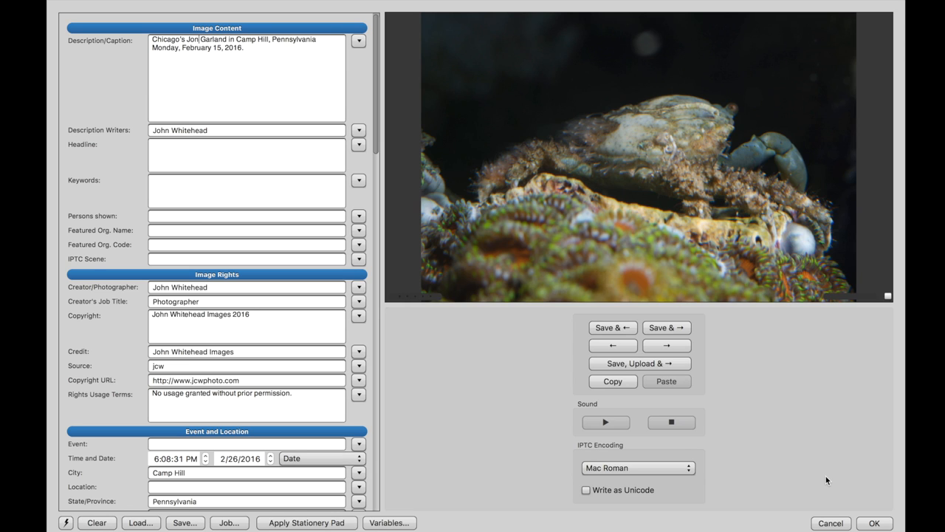
pyautogui.moveTo(851, 517)
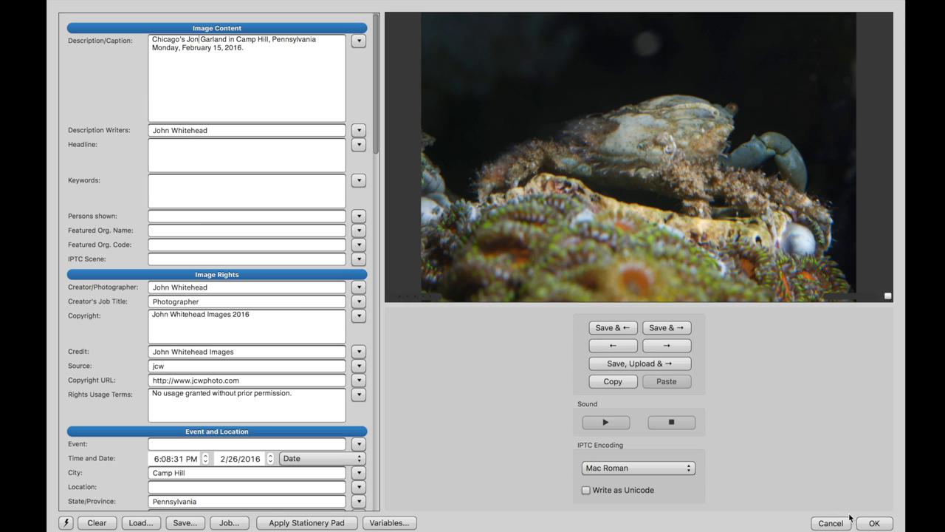
pyautogui.moveTo(874, 523)
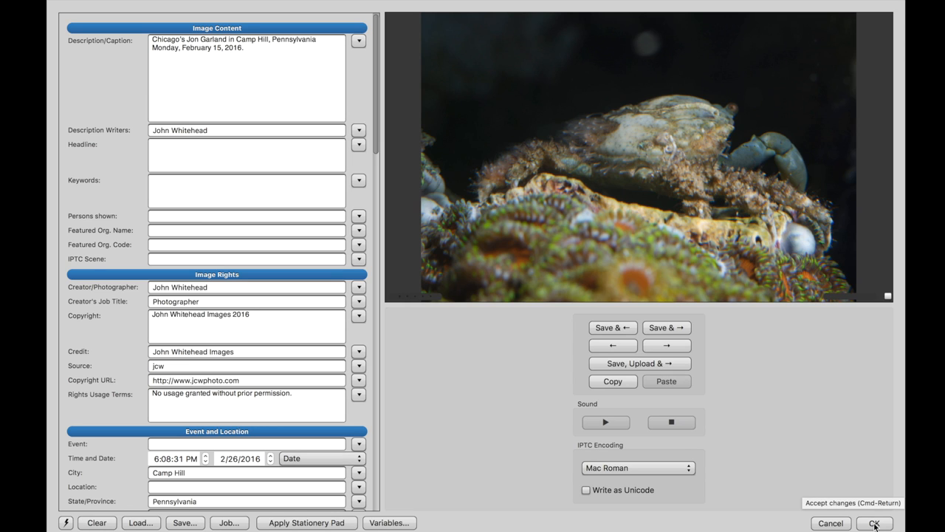
pyautogui.click(874, 522)
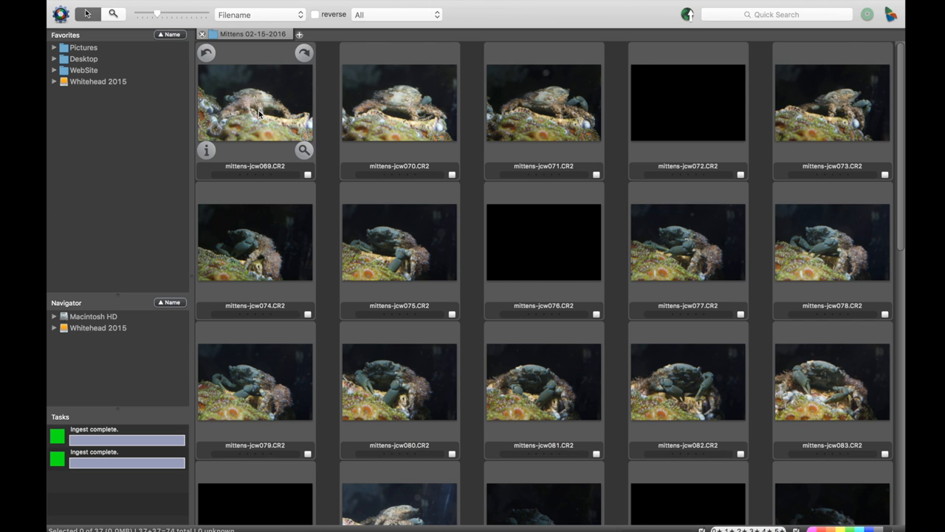
# Preview mittens-jcw069.CR2, the first of 37 crab photos, with its camera info
pyautogui.doubleClick(254, 102)
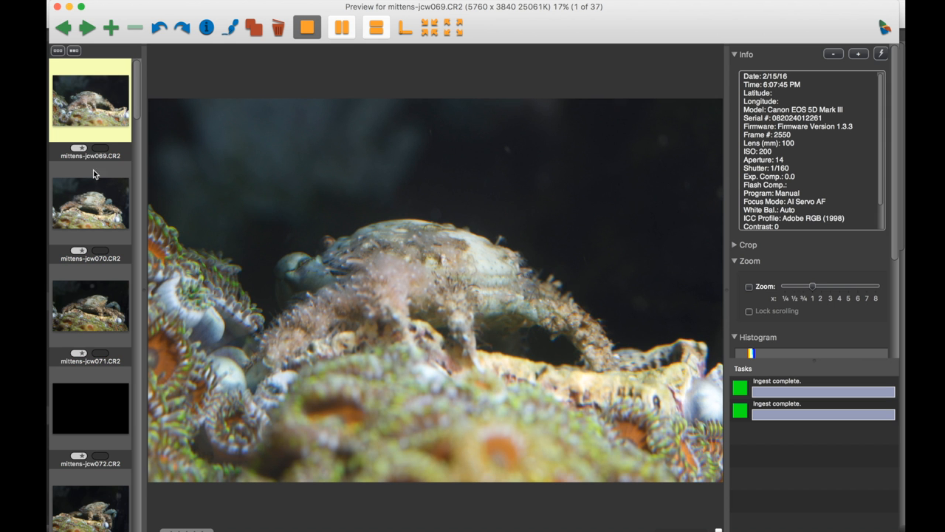
pyautogui.moveTo(85, 305)
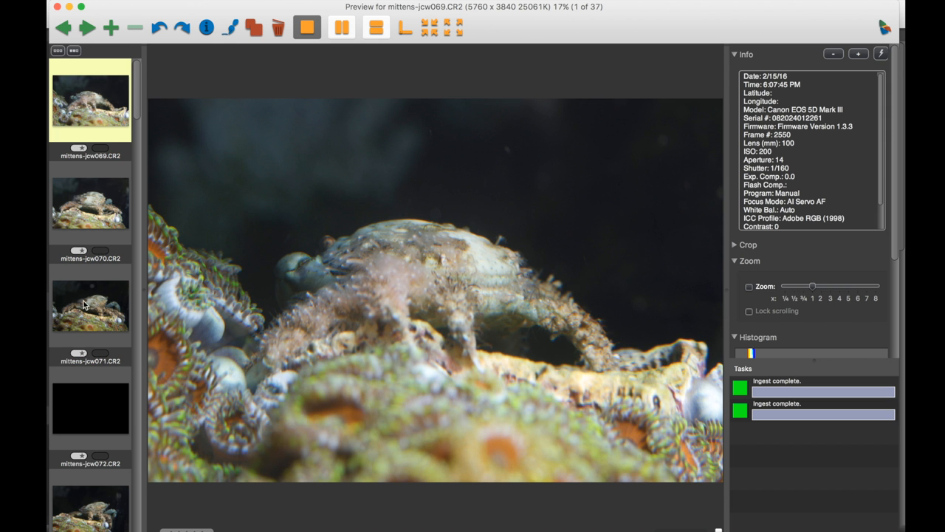
pyautogui.moveTo(115, 62)
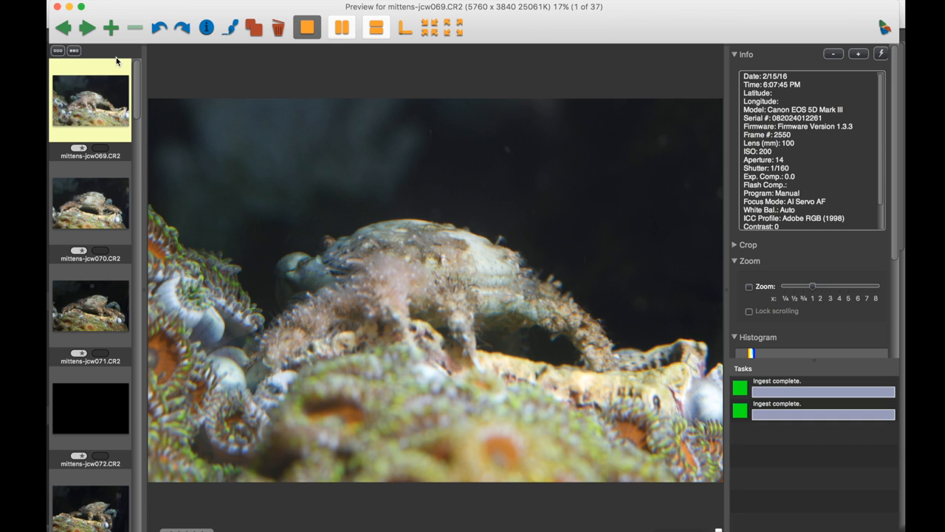
pyautogui.click(72, 50)
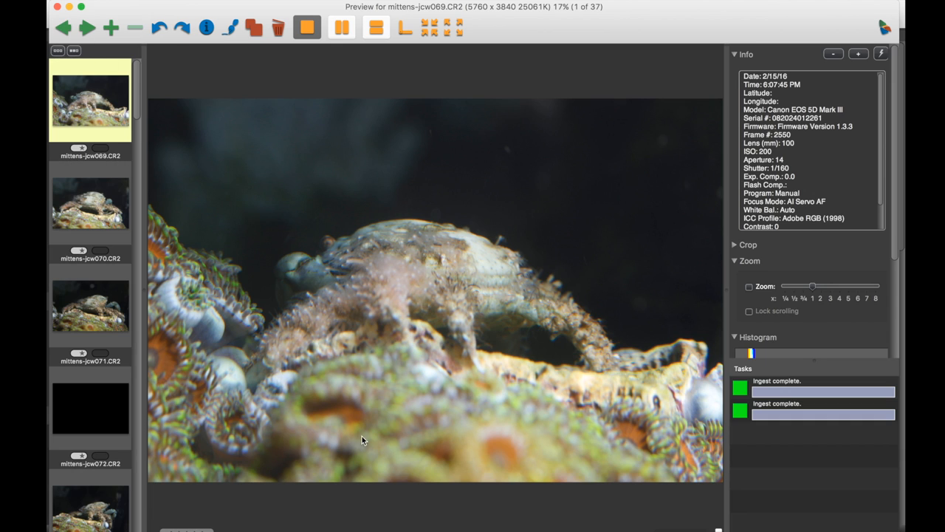
pyautogui.moveTo(171, 333)
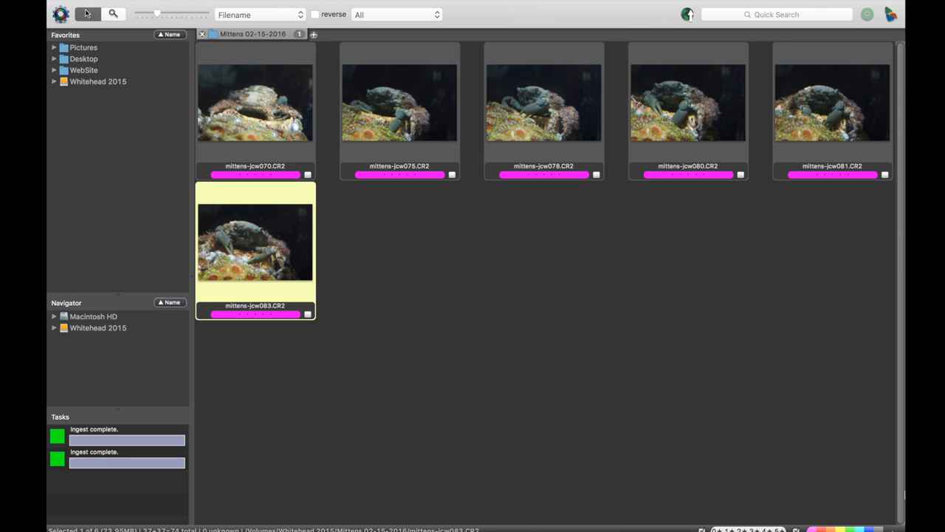
pyautogui.moveTo(464, 169)
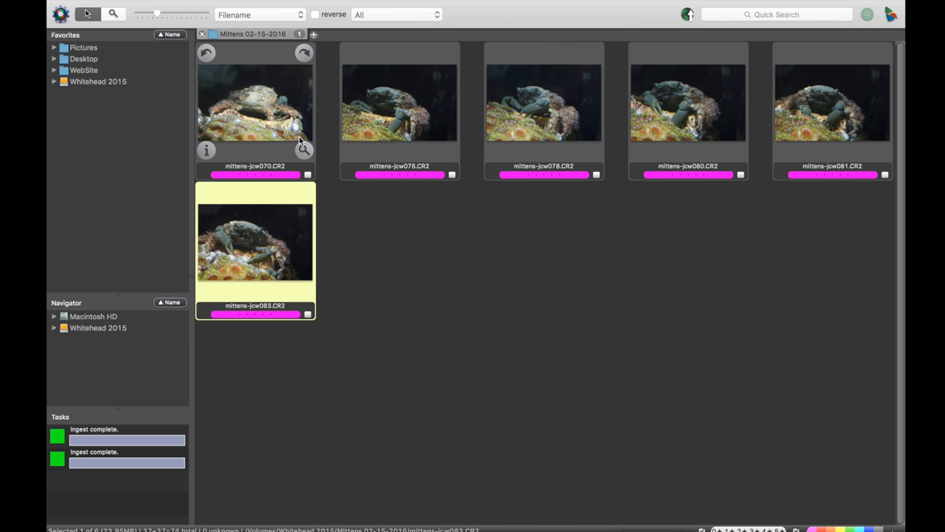
# Preview mittens-jcw075 full size and compare labelled crab shots two-up
pyautogui.click(398, 102)
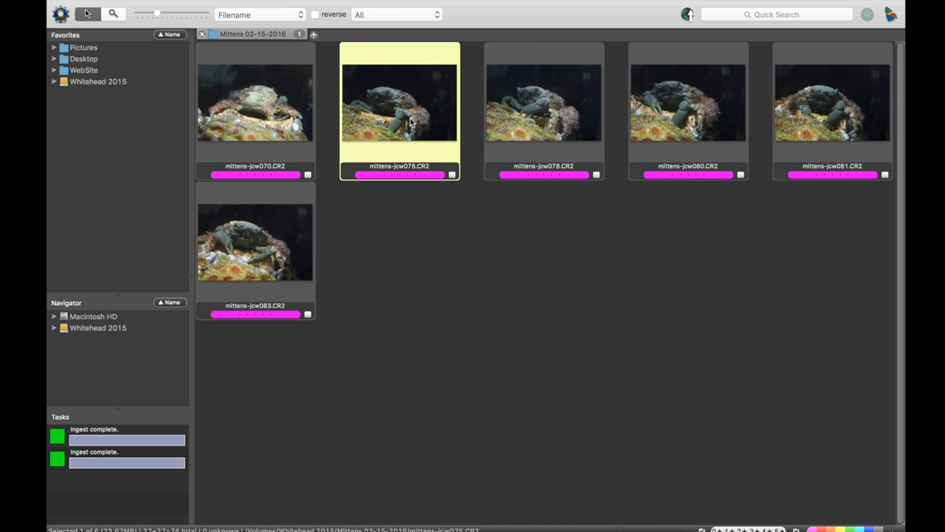
pyautogui.doubleClick(399, 102)
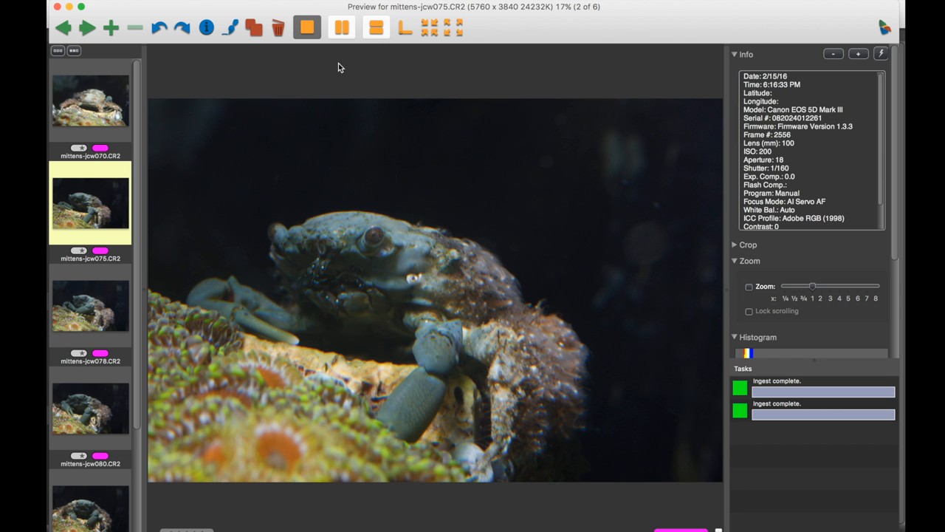
pyautogui.click(90, 288)
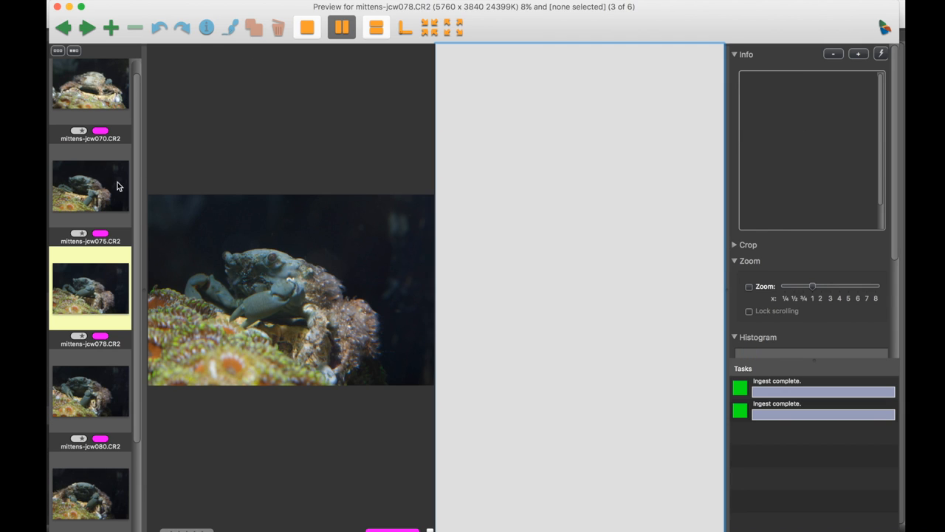
pyautogui.click(90, 204)
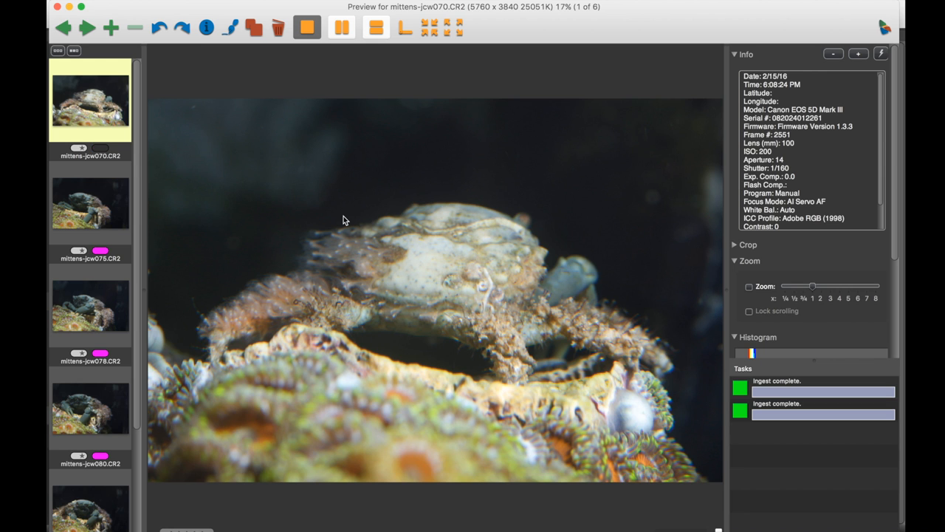
pyautogui.click(90, 288)
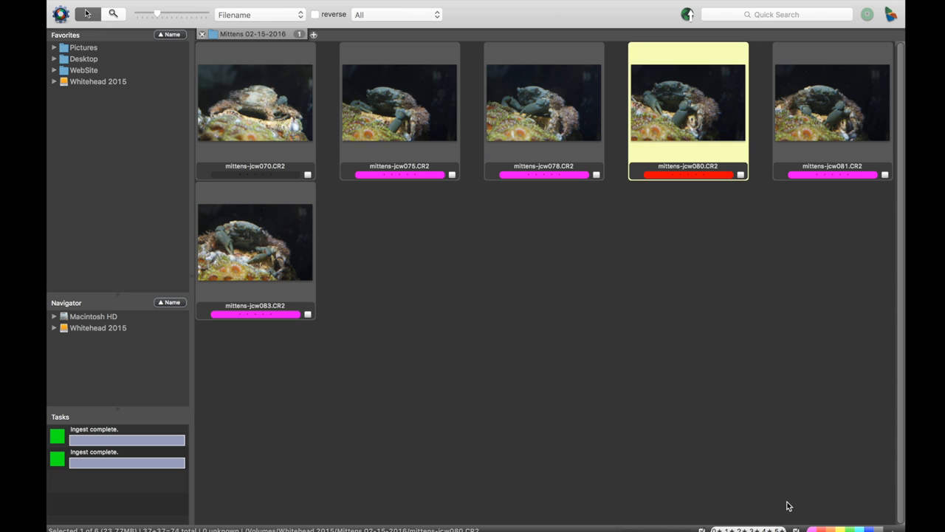
pyautogui.moveTo(785, 496)
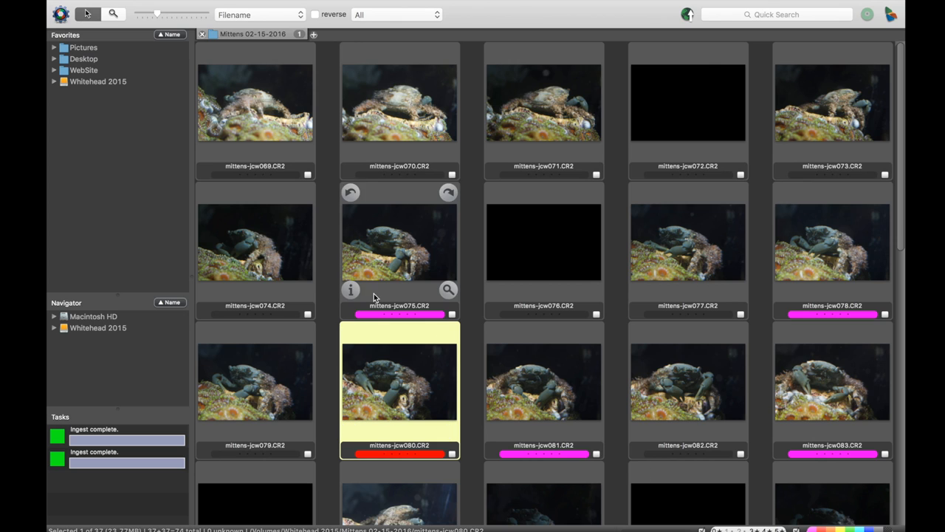
pyautogui.moveTo(446, 265)
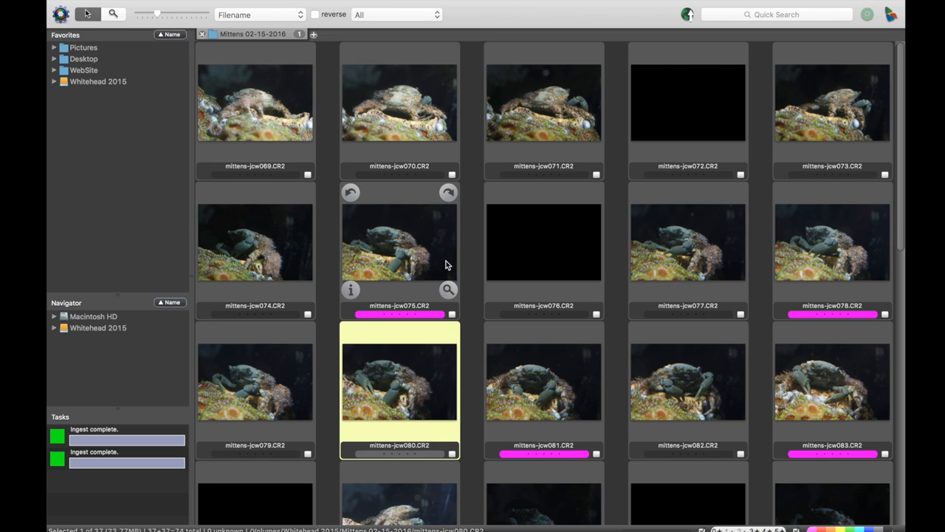
pyautogui.moveTo(155, 353)
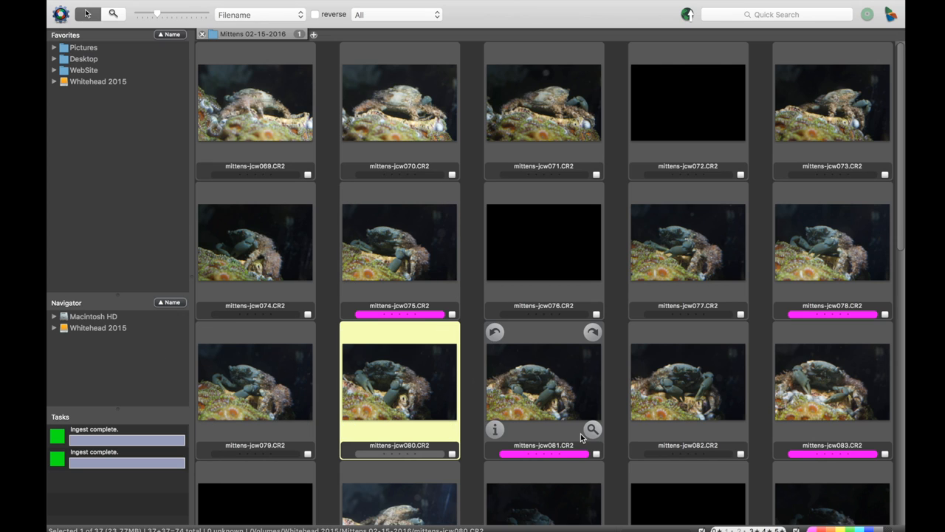
# Select the mittens-jcw081 crab photo in the full 37-image contact sheet
pyautogui.click(543, 381)
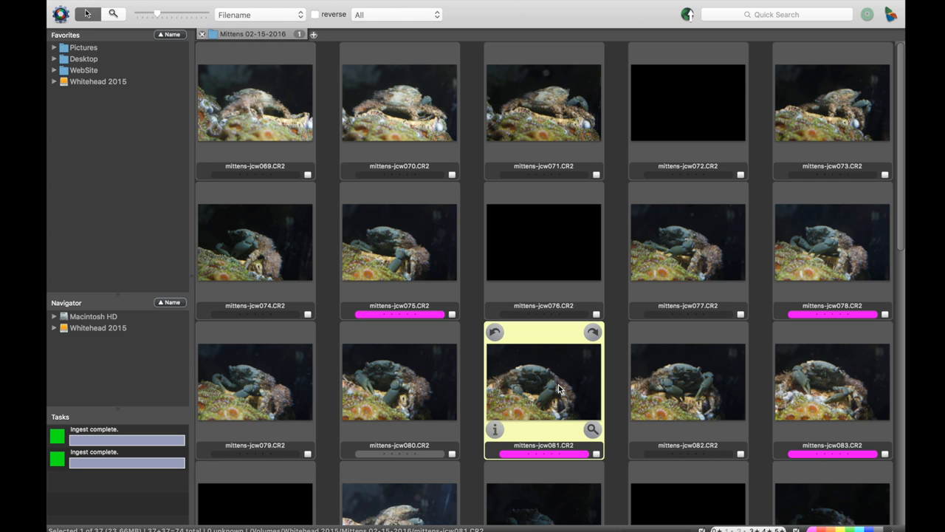
pyautogui.doubleClick(544, 381)
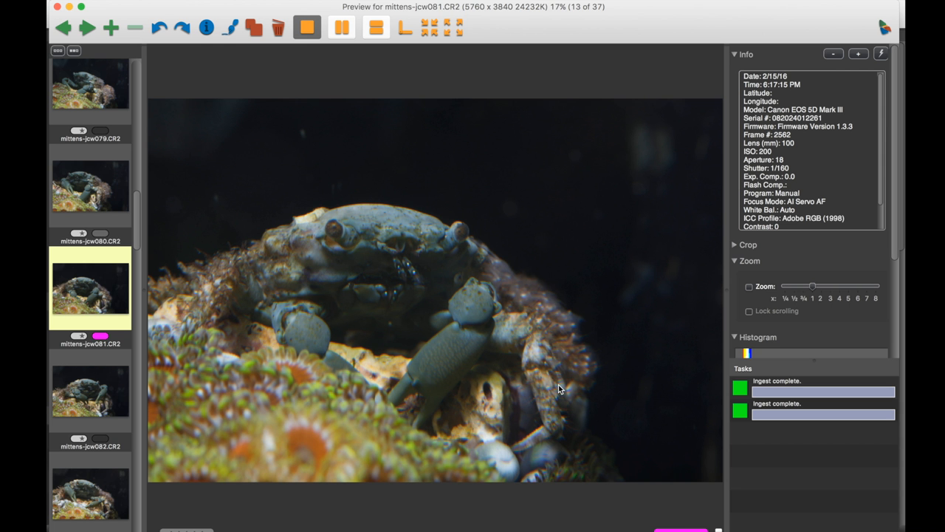
pyautogui.moveTo(260, 33)
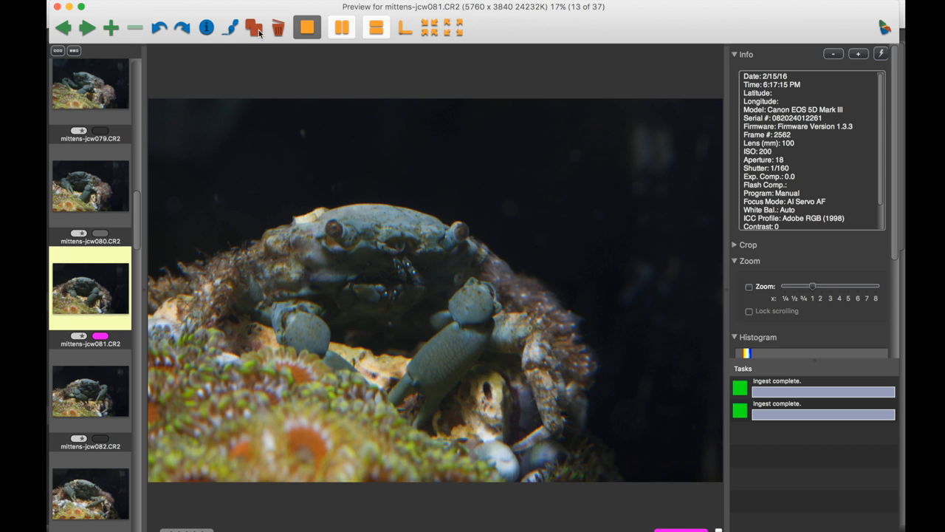
pyautogui.moveTo(254, 26)
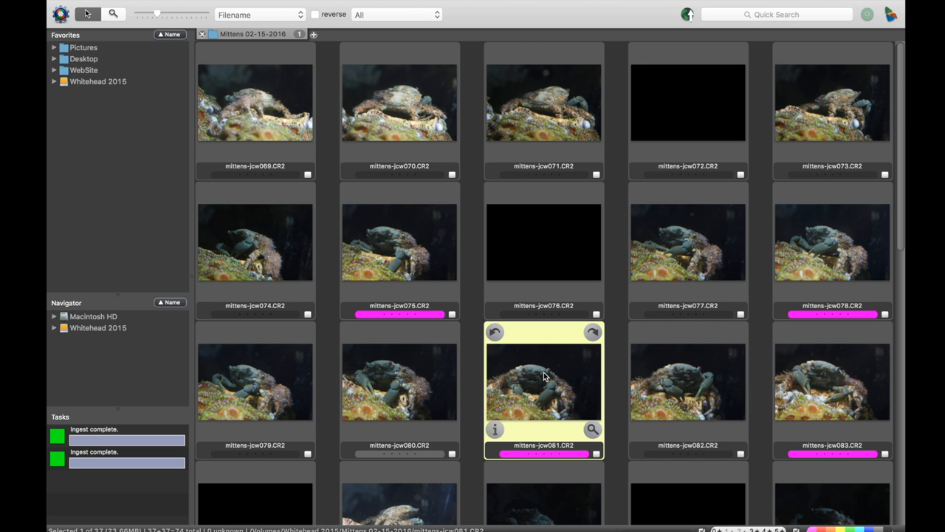
pyautogui.moveTo(549, 391)
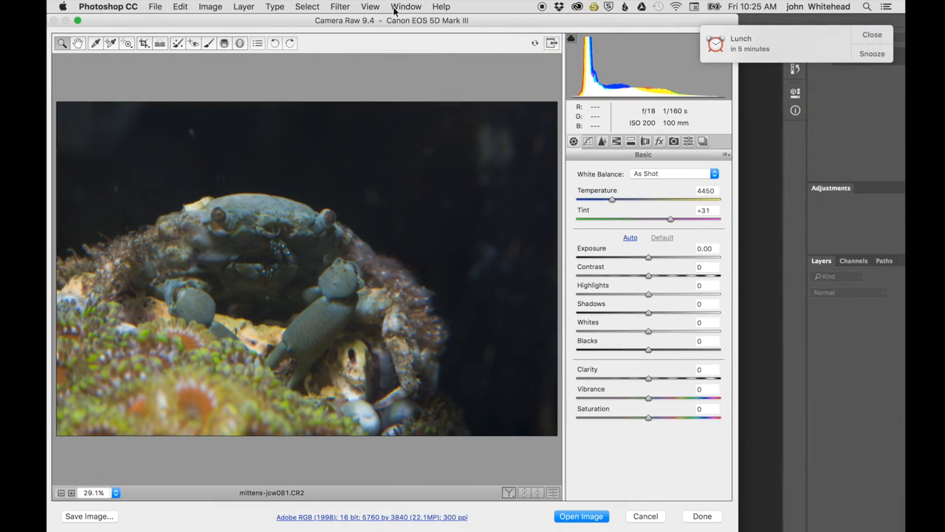
pyautogui.moveTo(815, 46)
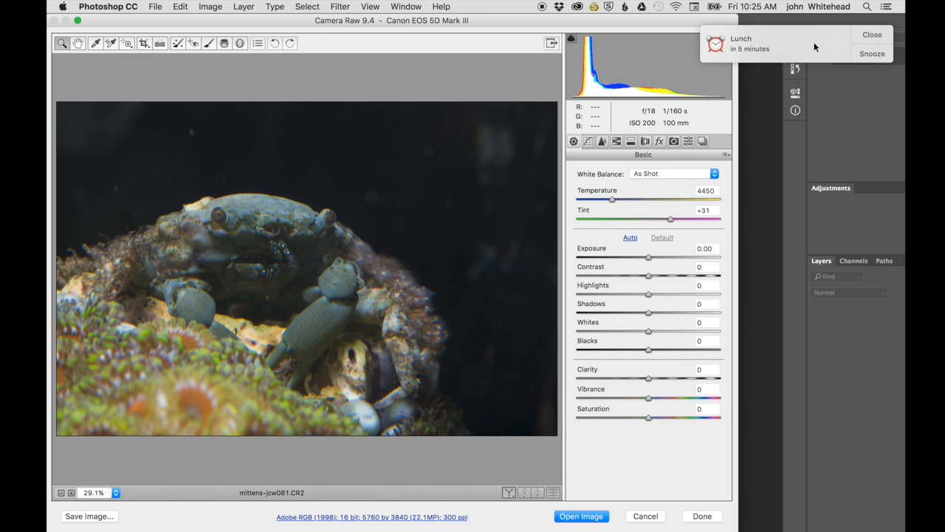
# Dismiss the lunch reminder and open mittens-jcw081.CR2 from Camera Raw with as-shot settings
pyautogui.click(872, 34)
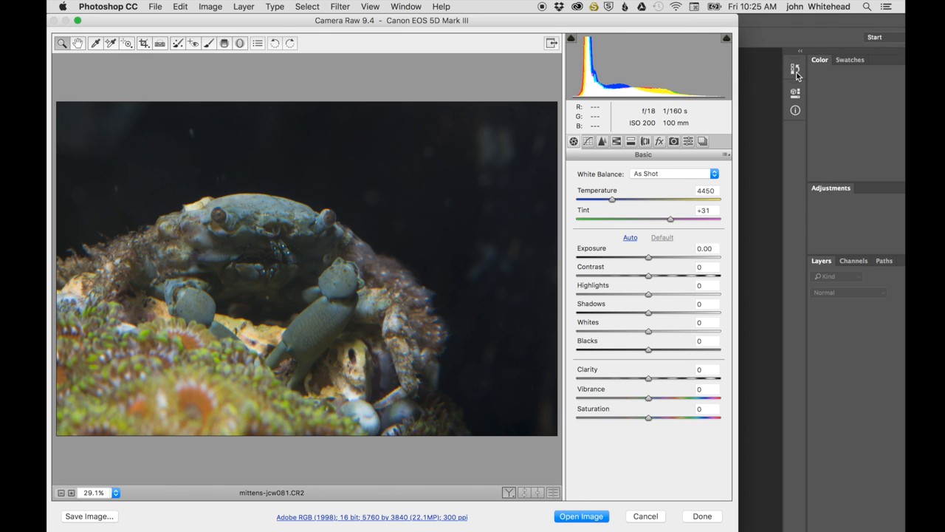
pyautogui.moveTo(607, 217)
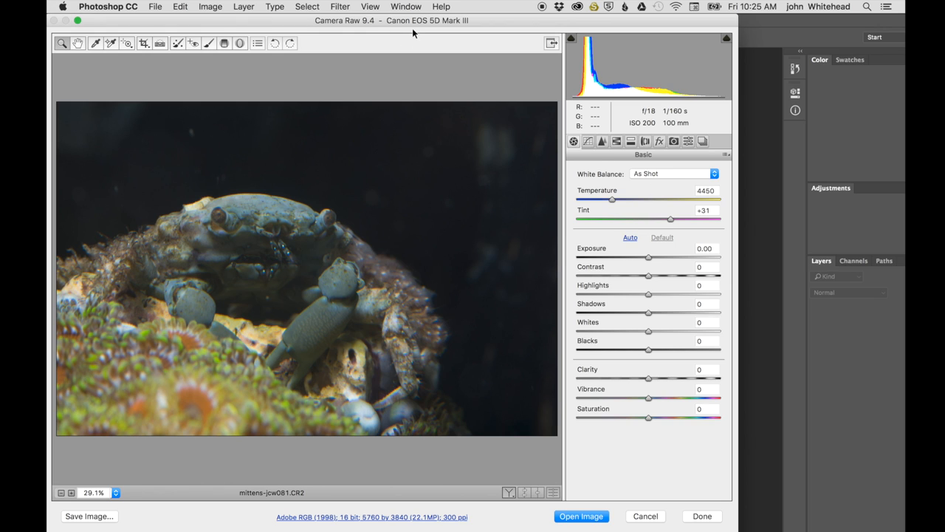
pyautogui.moveTo(472, 326)
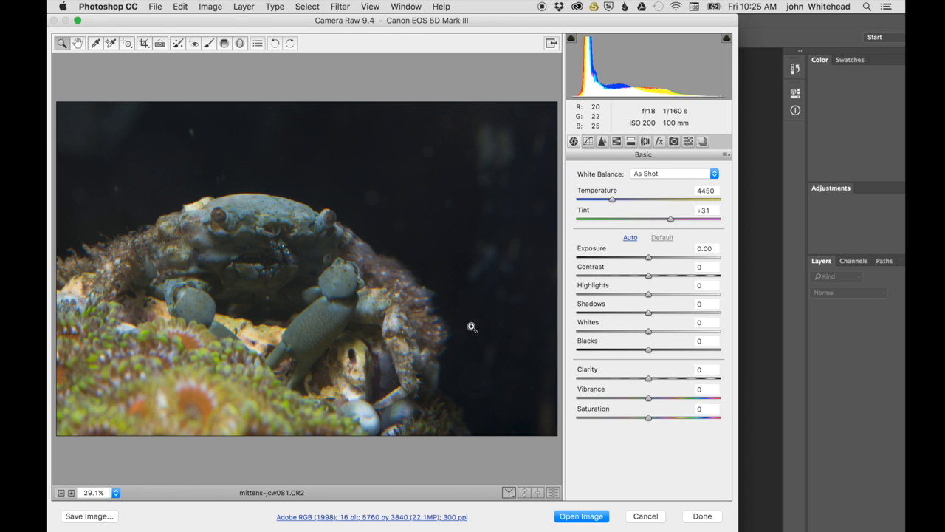
pyautogui.moveTo(594, 493)
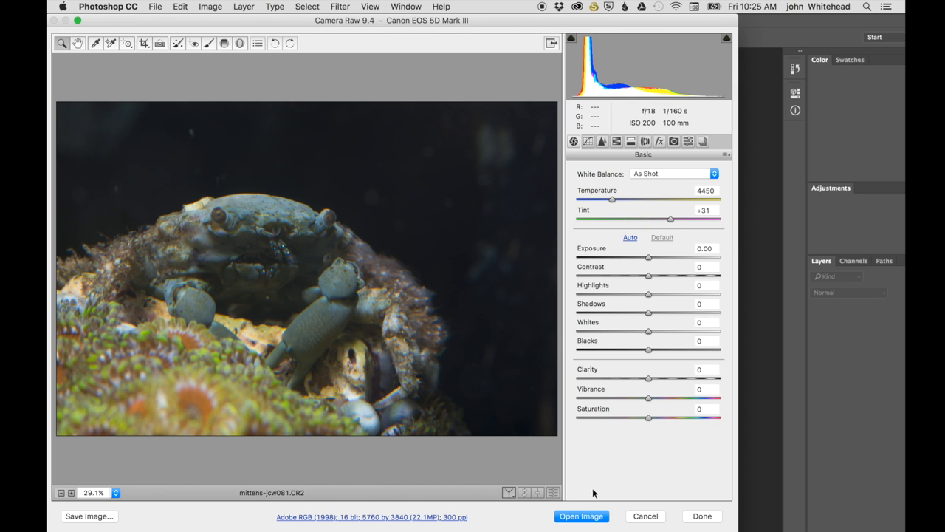
pyautogui.moveTo(582, 515)
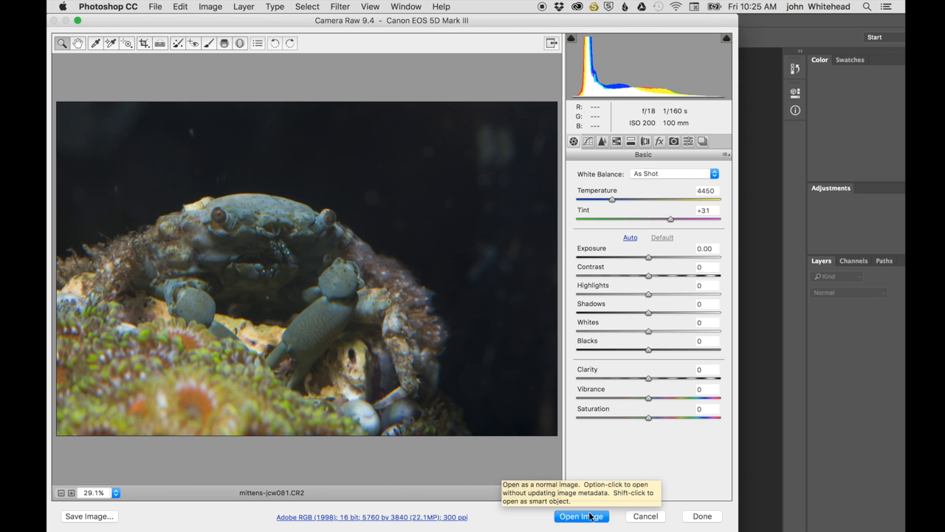
pyautogui.click(582, 517)
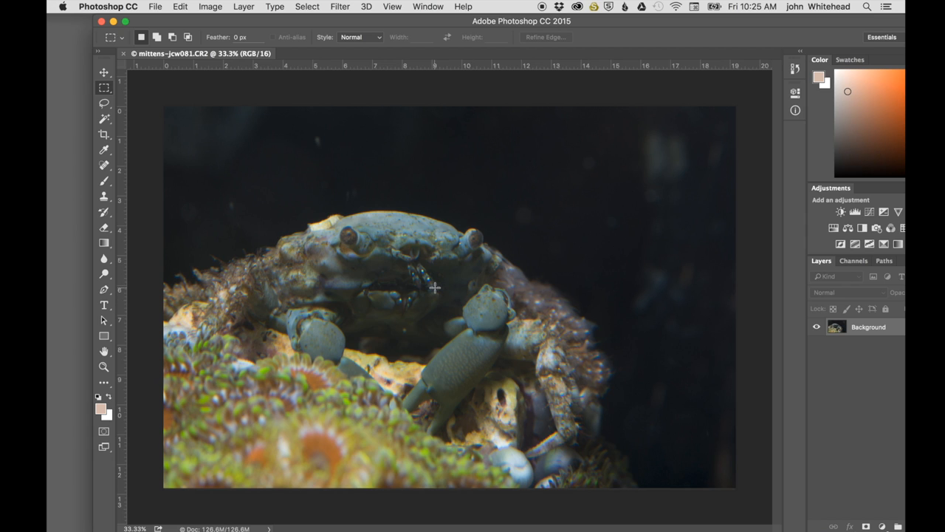
pyautogui.moveTo(432, 266)
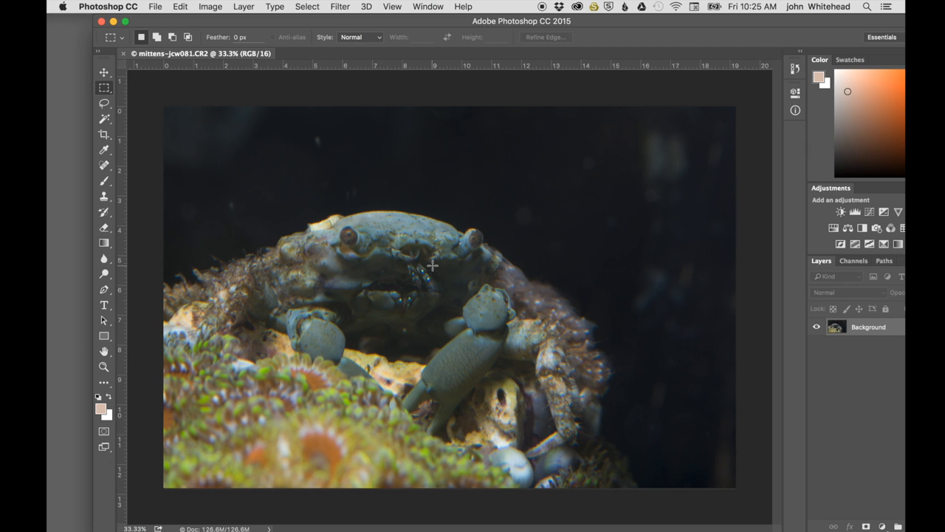
pyautogui.moveTo(434, 269)
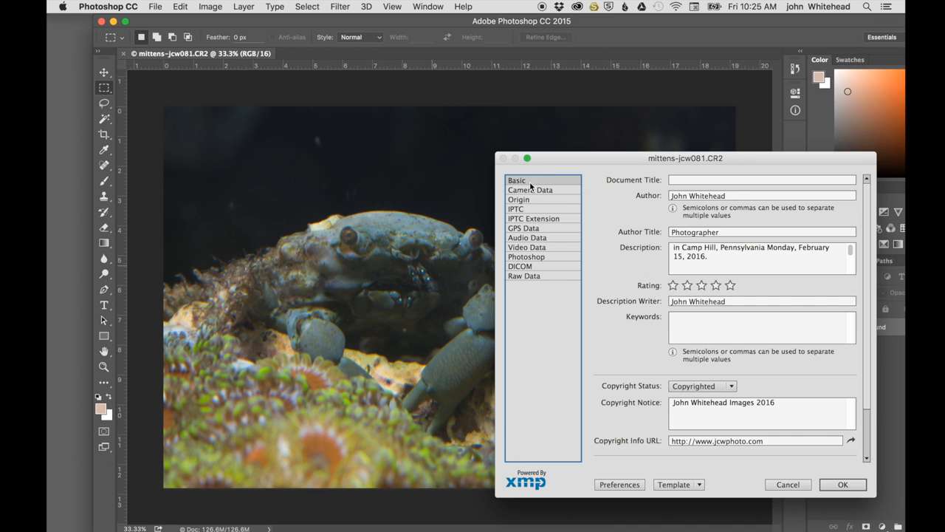
pyautogui.moveTo(843, 484)
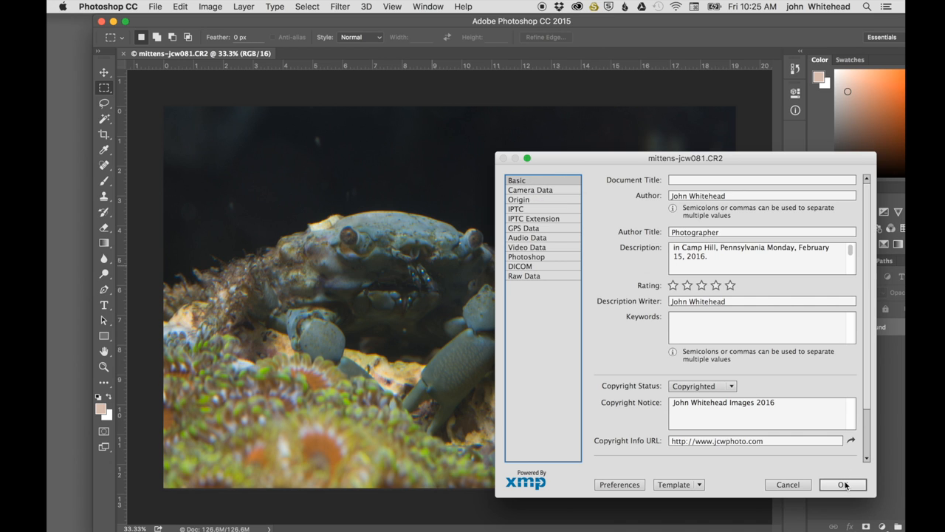
# Confirm the file info showing author, Camp Hill caption and copyright
pyautogui.click(842, 485)
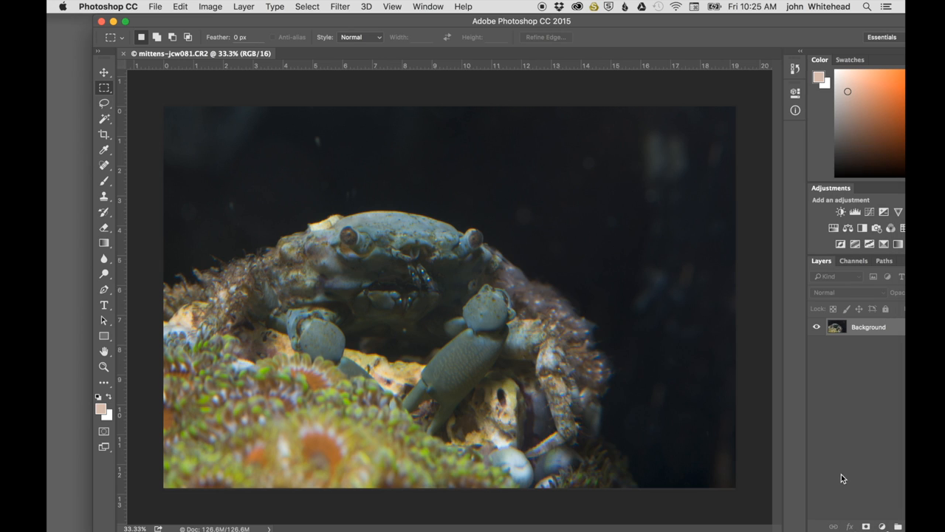
pyautogui.moveTo(768, 255)
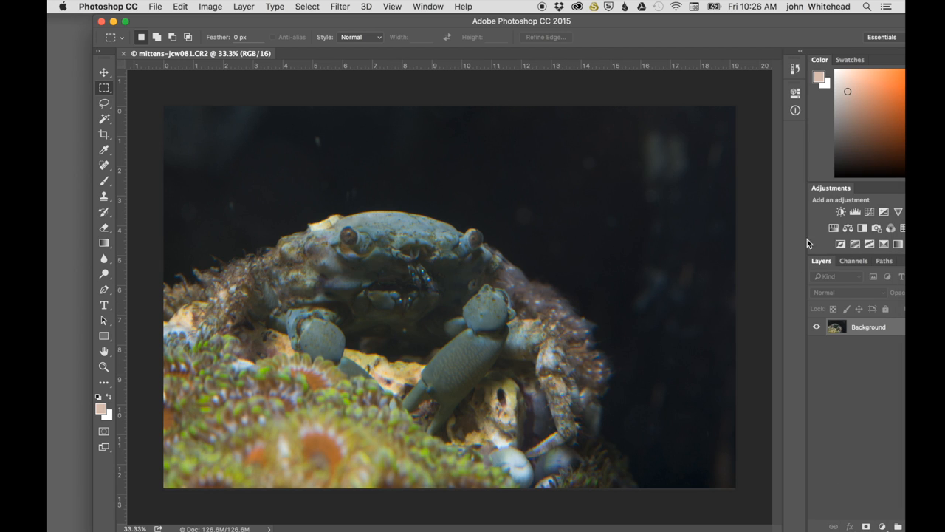
pyautogui.moveTo(529, 45)
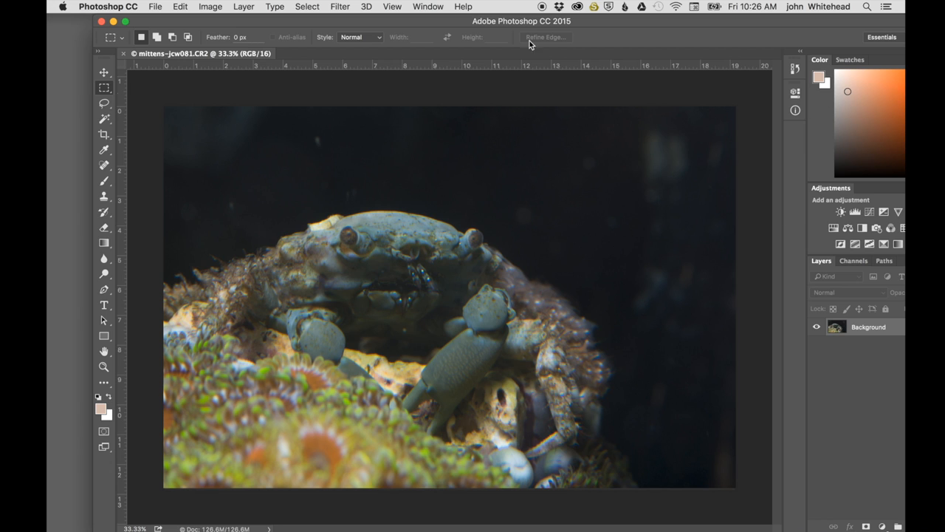
# Save the crab photo as mittens-jcw081.jpg at quality 12 and return to Photo Mechanic 5
pyautogui.click(429, 6)
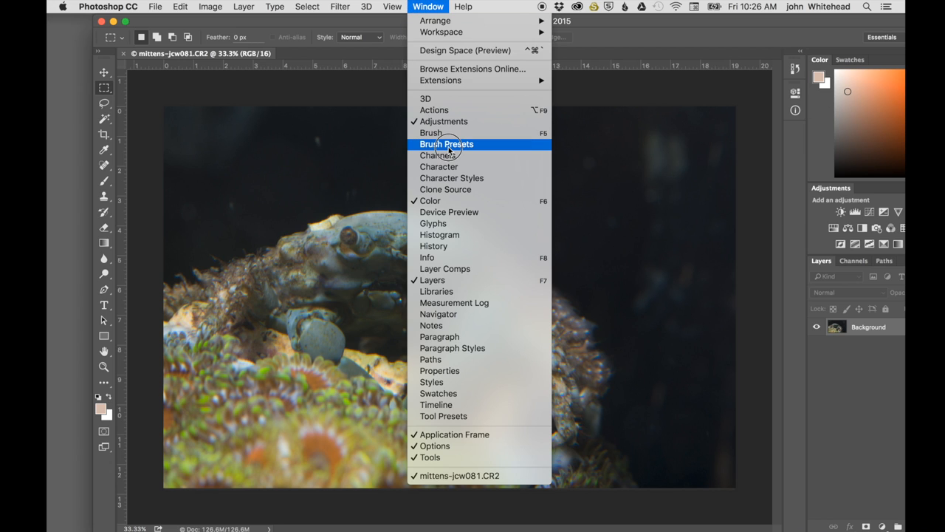
pyautogui.moveTo(453, 138)
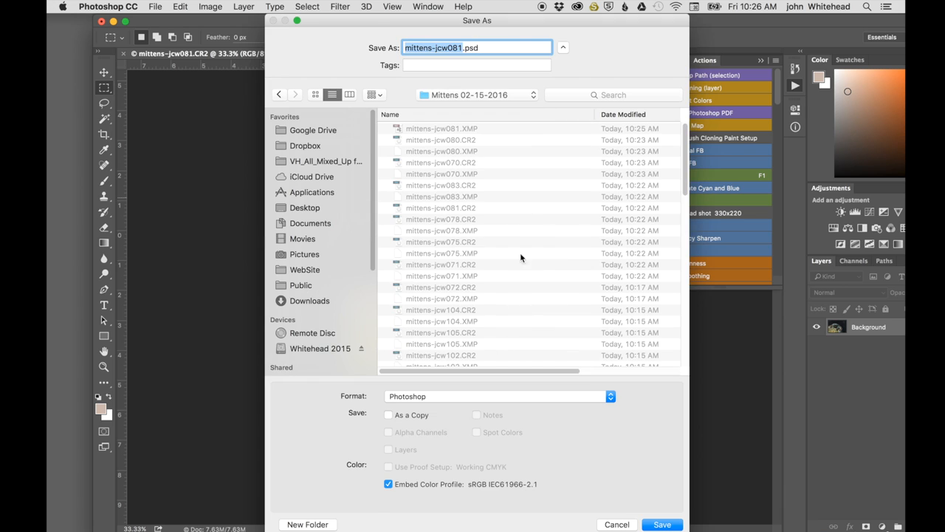
pyautogui.click(499, 396)
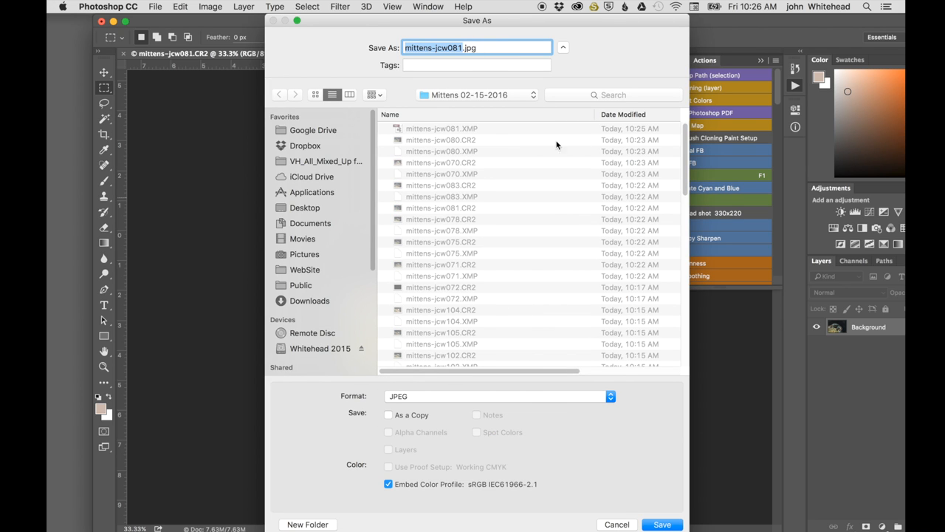
pyautogui.click(661, 524)
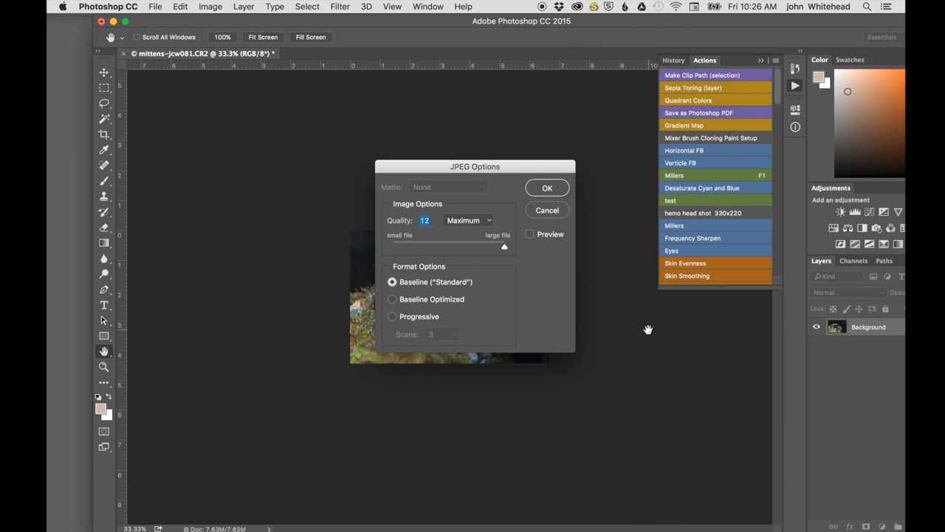
pyautogui.click(547, 186)
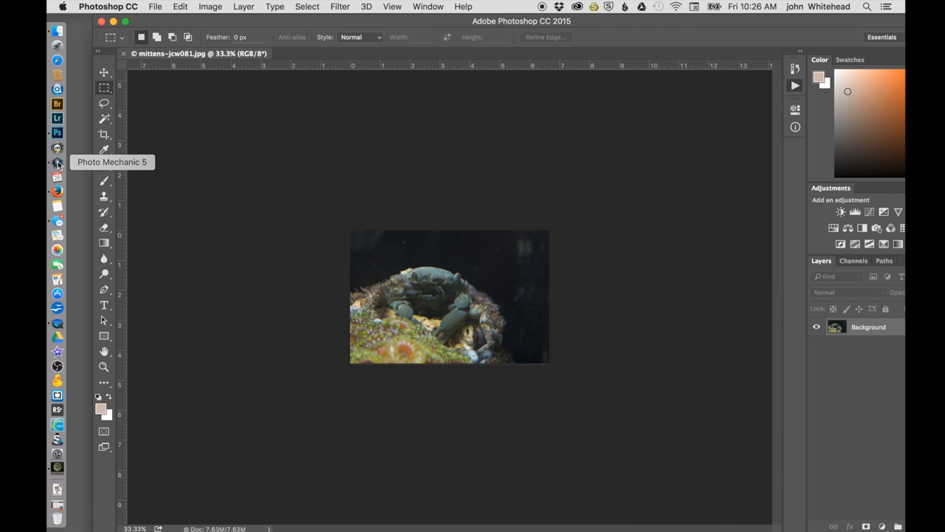
pyautogui.click(56, 161)
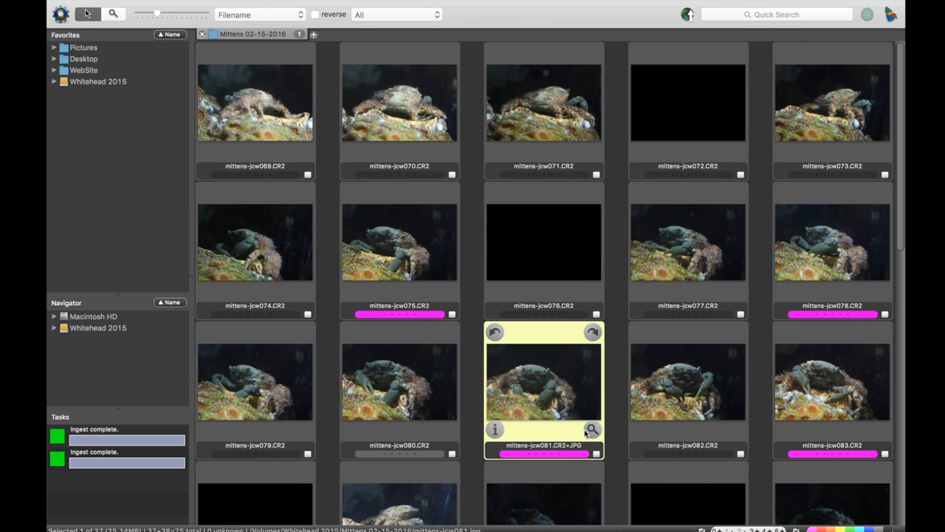
pyautogui.doubleClick(544, 381)
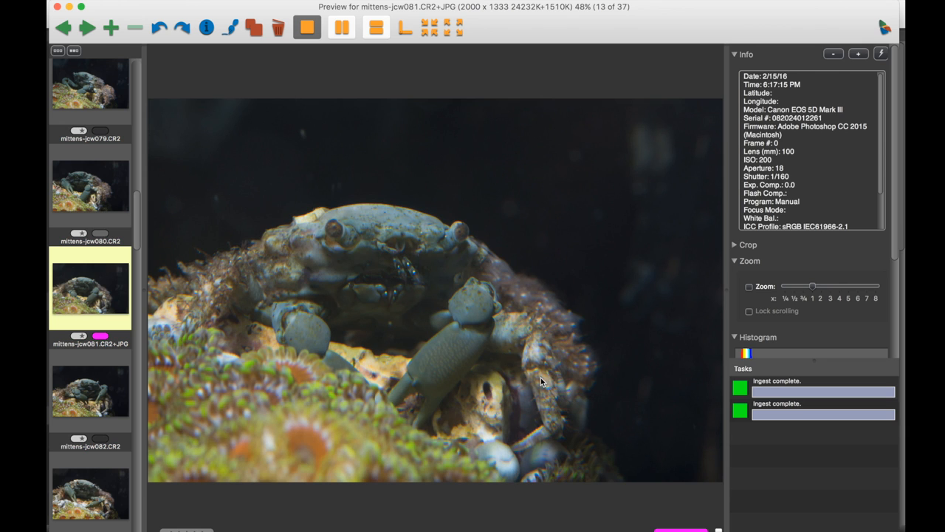
pyautogui.moveTo(607, 227)
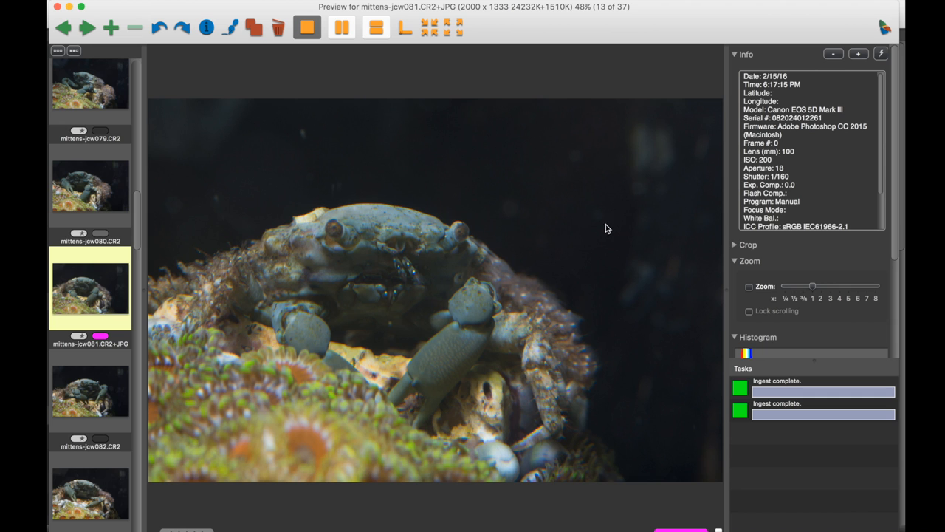
pyautogui.moveTo(245, 42)
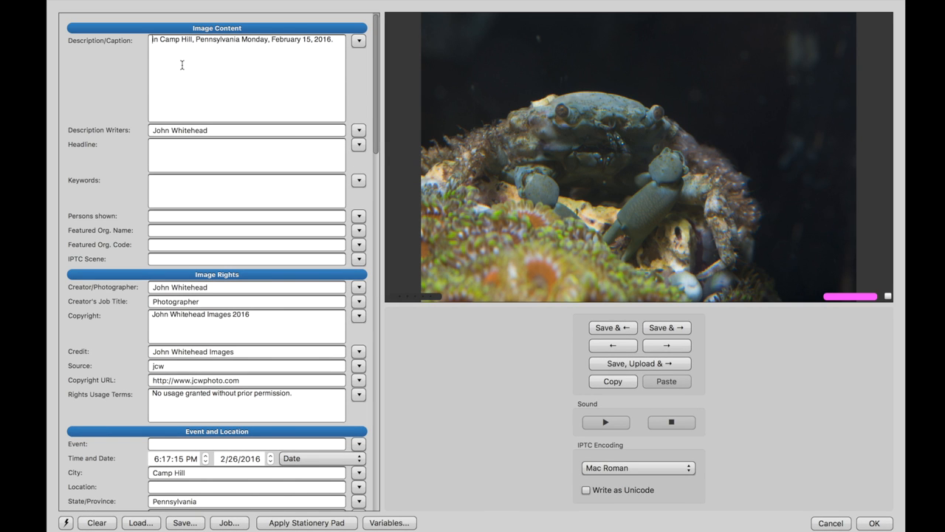
pyautogui.moveTo(245, 153)
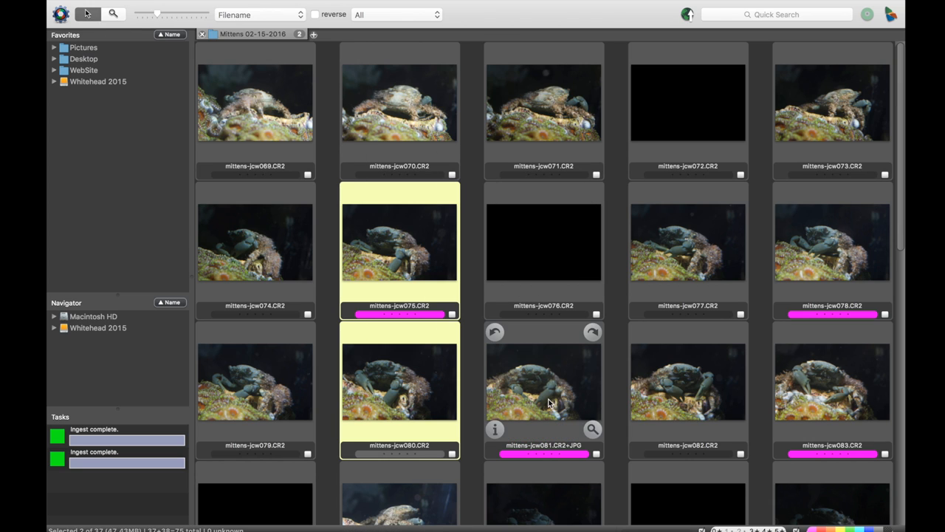
# Add the mittens-jcw081 CR2+JPG to the selection and start FTP Photos as… for three photos
pyautogui.click(543, 381)
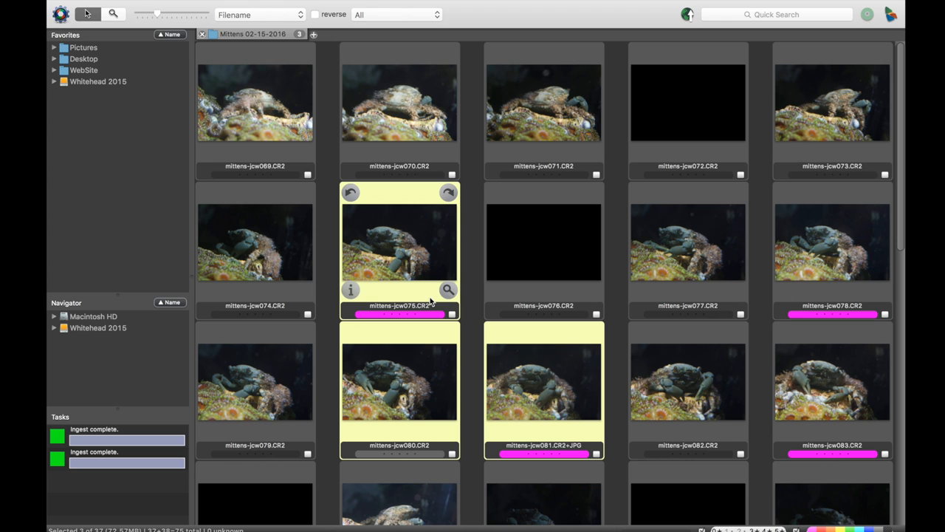
pyautogui.click(171, 6)
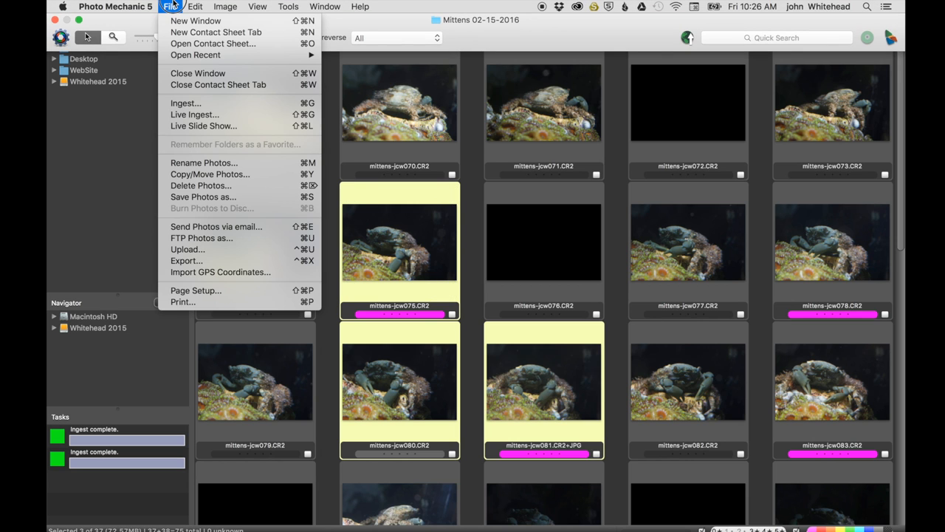
pyautogui.moveTo(201, 238)
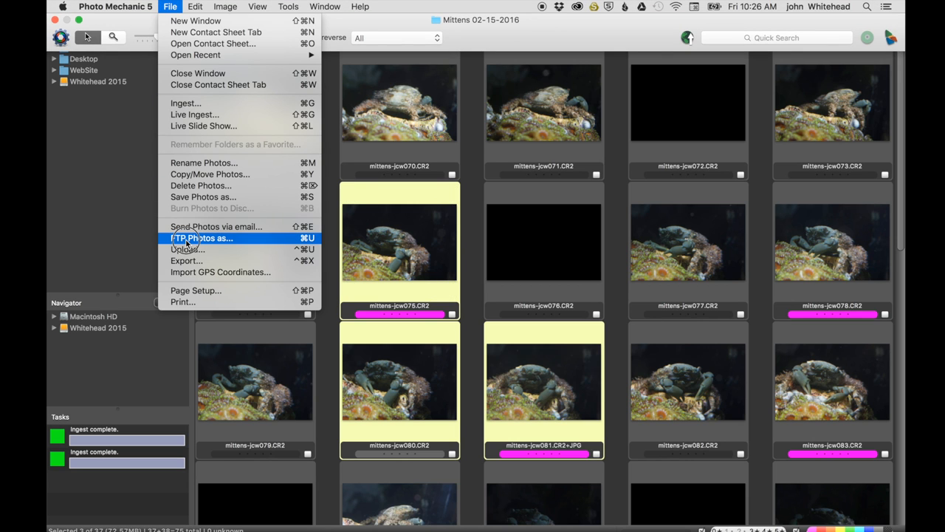
pyautogui.click(200, 238)
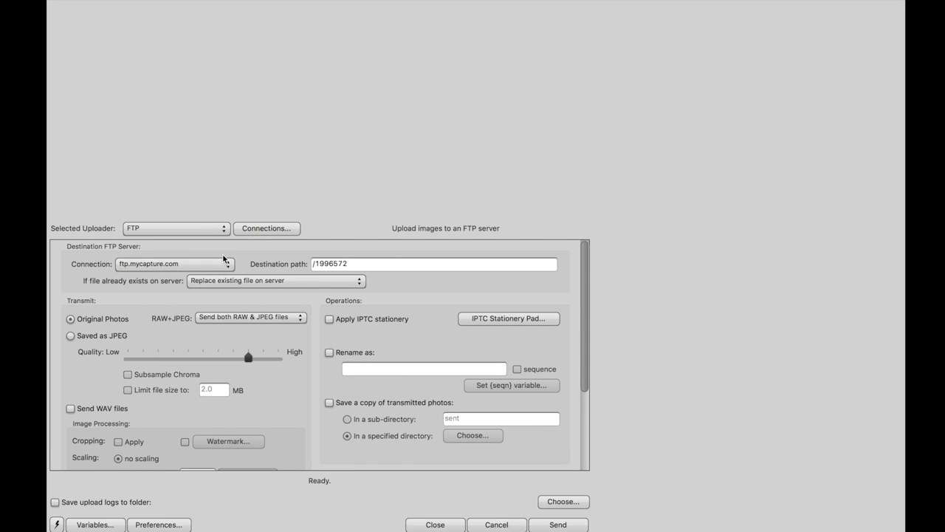
pyautogui.moveTo(183, 279)
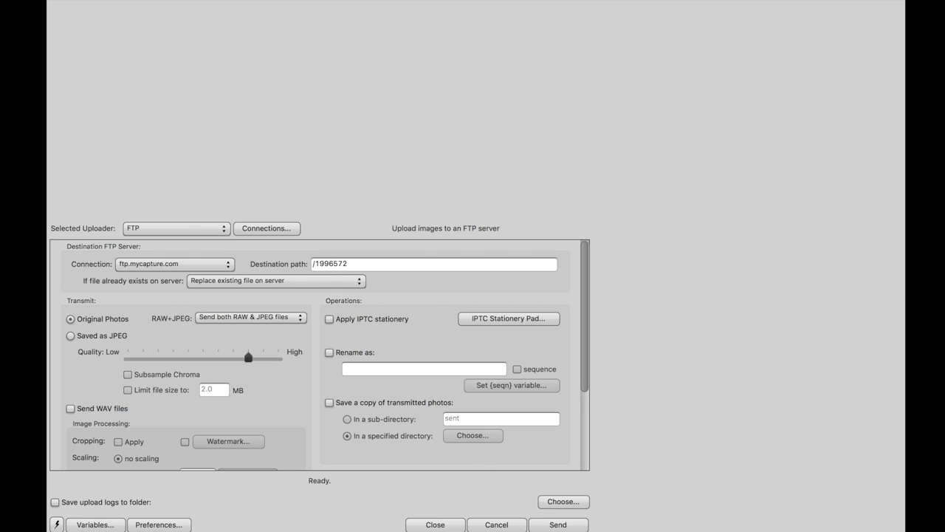
# Keep ftp.mycapture.com as the connection and close the FTP window without sending
pyautogui.click(174, 263)
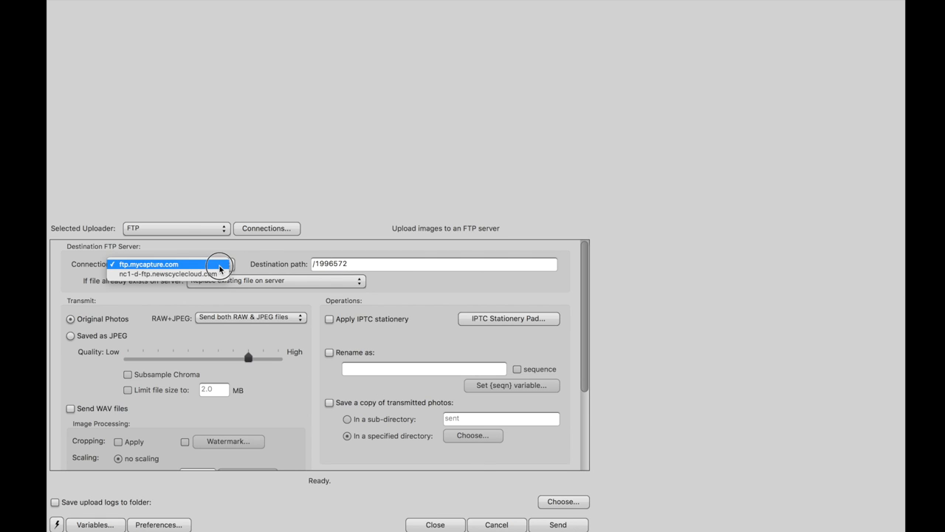
pyautogui.click(148, 263)
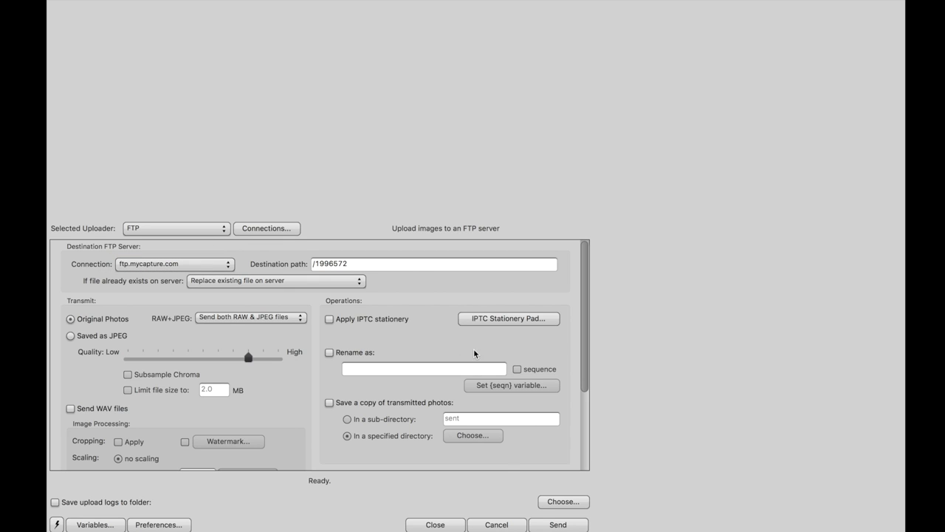
pyautogui.moveTo(691, 316)
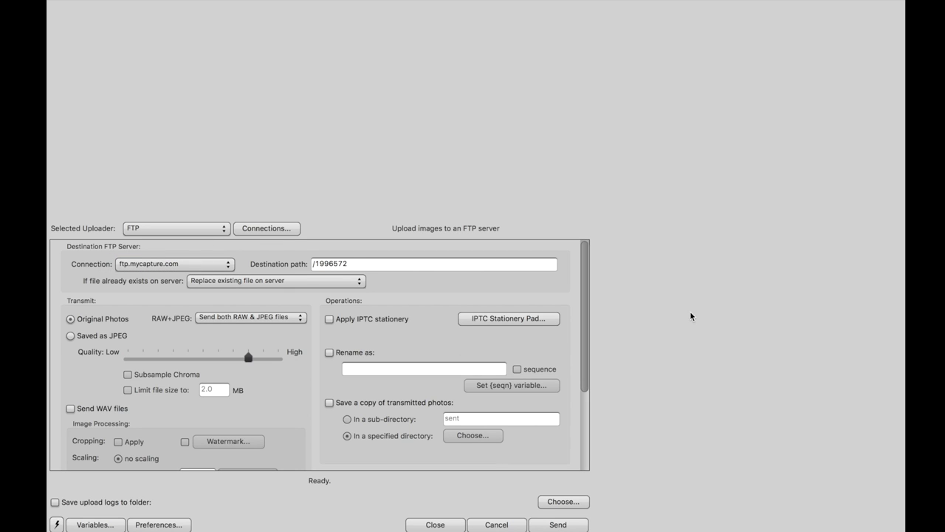
pyautogui.moveTo(685, 295)
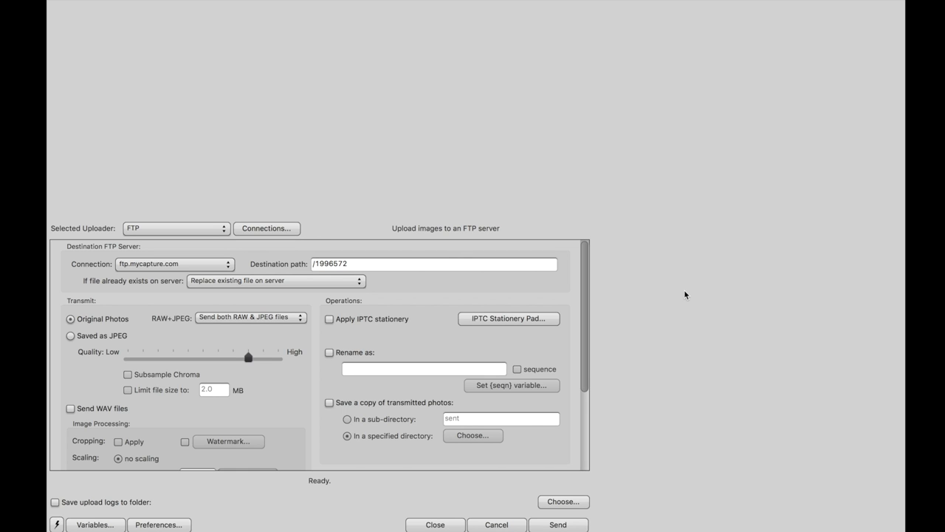
pyautogui.moveTo(419, 524)
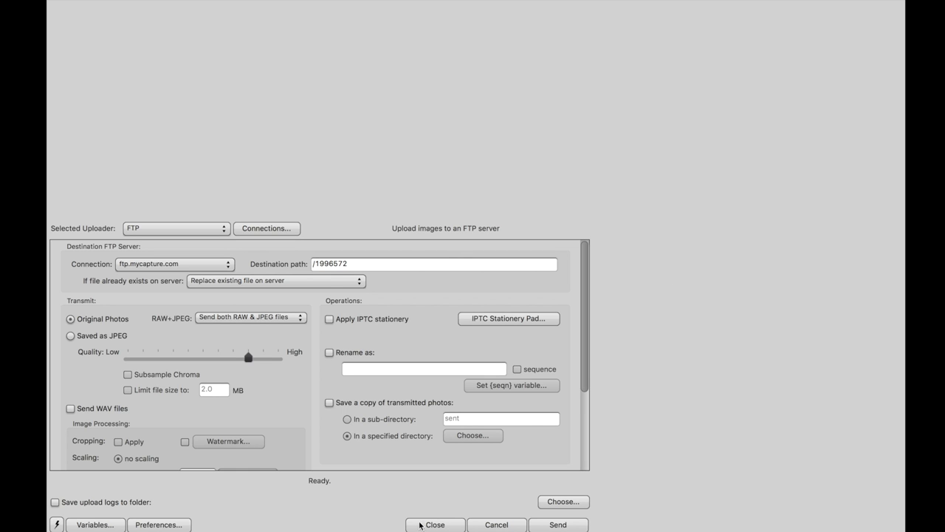
pyautogui.click(435, 525)
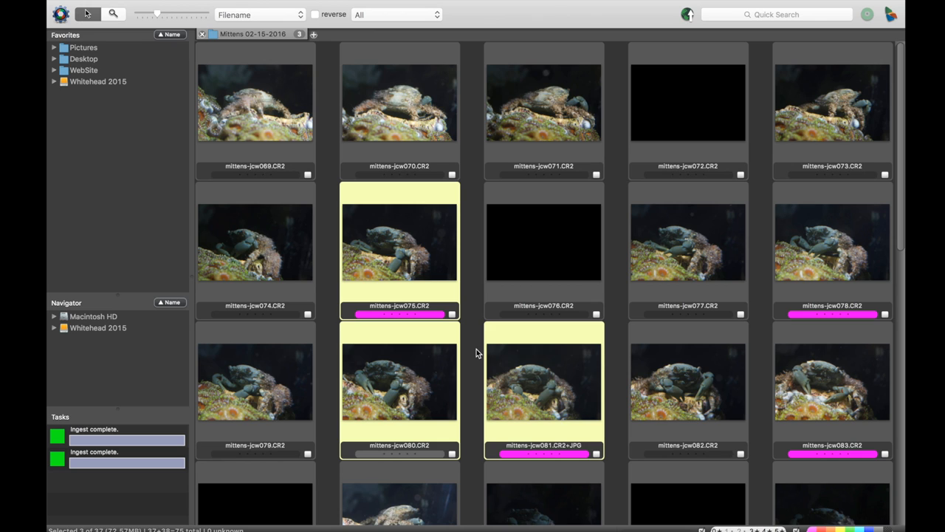
pyautogui.moveTo(653, 493)
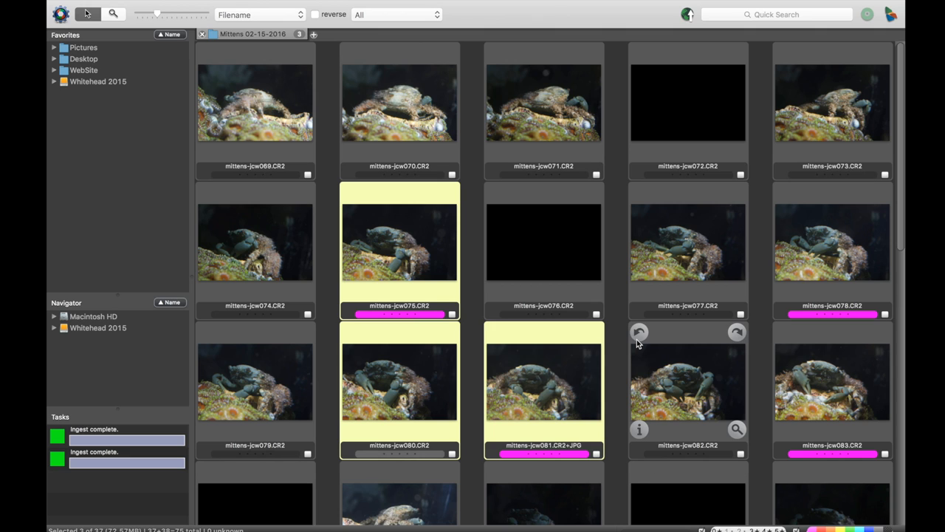
pyautogui.moveTo(526, 364)
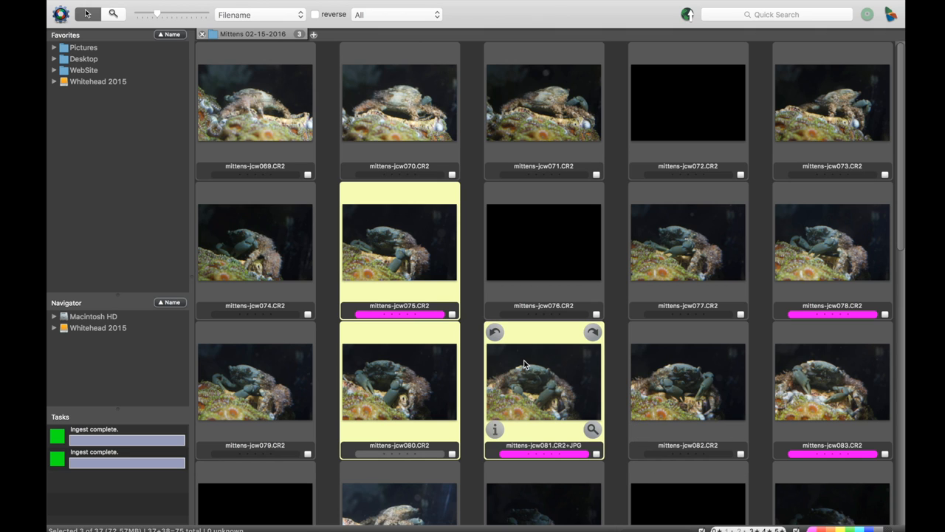
pyautogui.moveTo(328, 157)
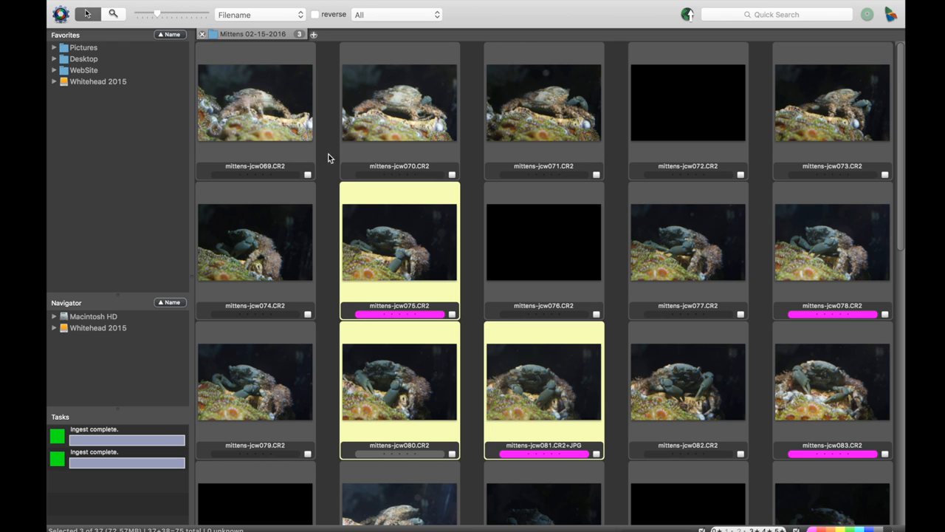